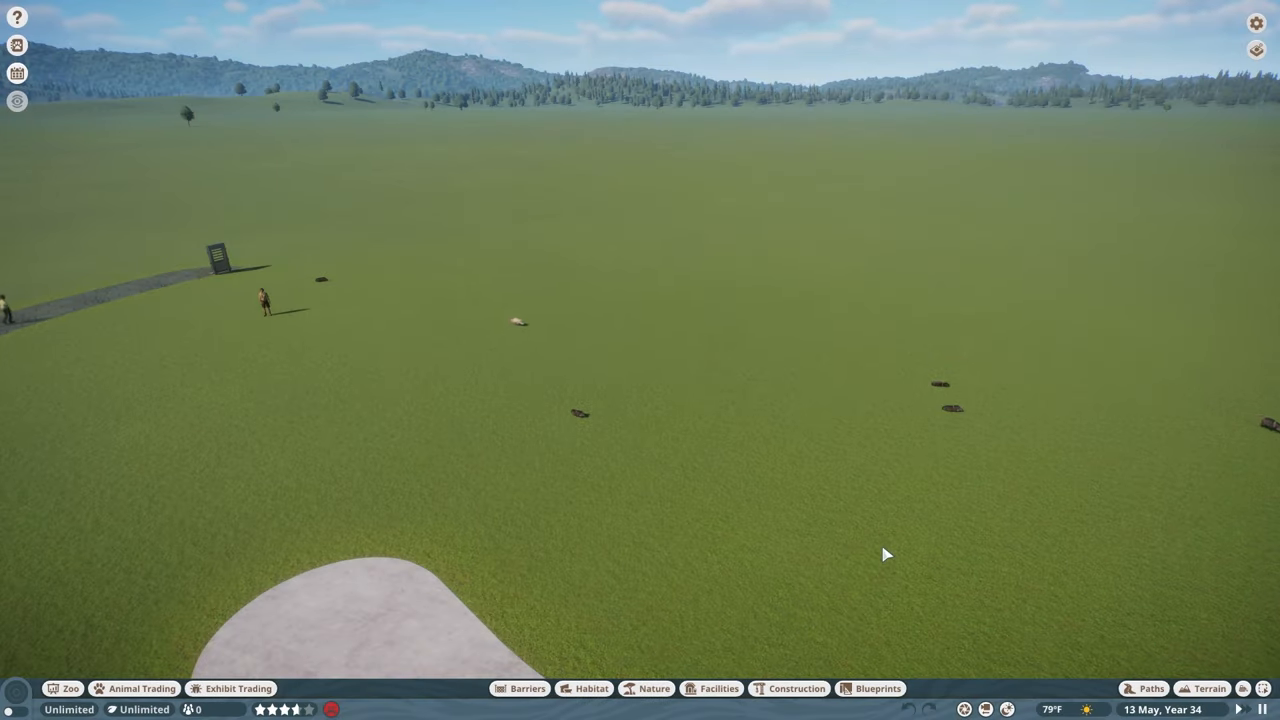
- Carve the flat grassland into a sunken canyon with stepped cliff walls using terrain brushes
{"action": "left_click", "coordinate": [1202, 688]}
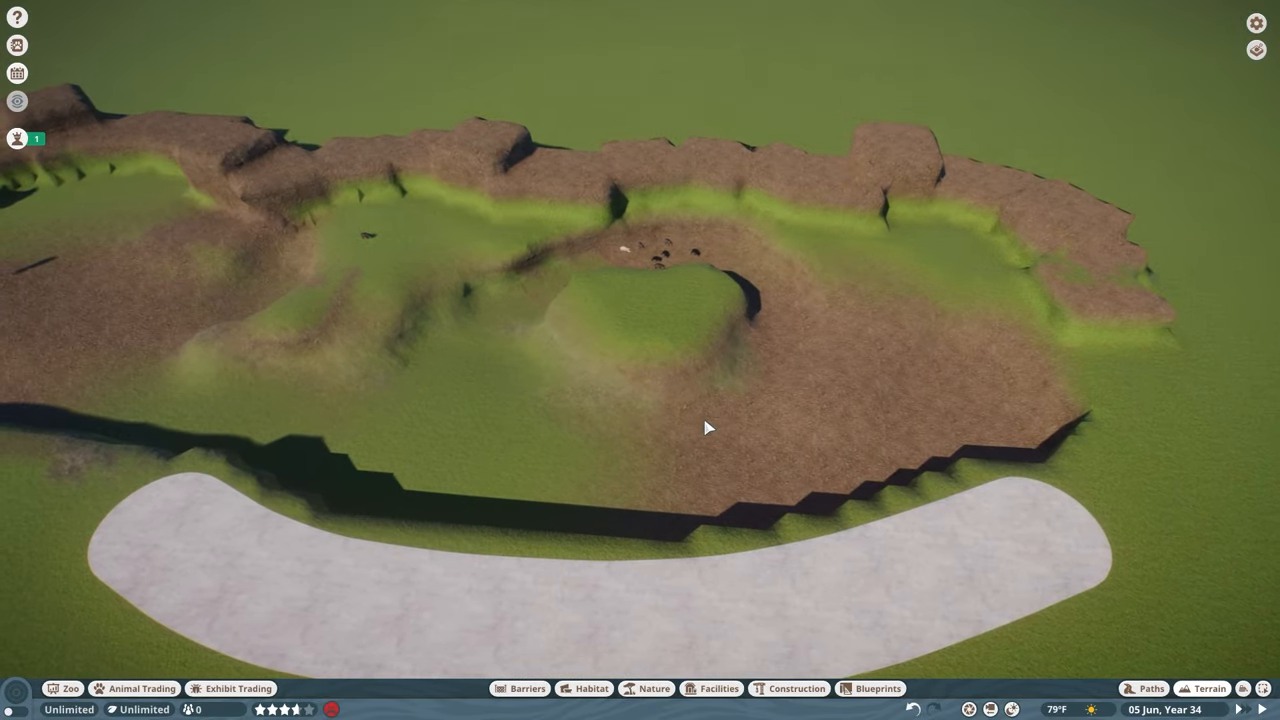
- Paint the cliffs and canyon floor with the sand terrain texture
{"action": "left_click", "coordinate": [1210, 688]}
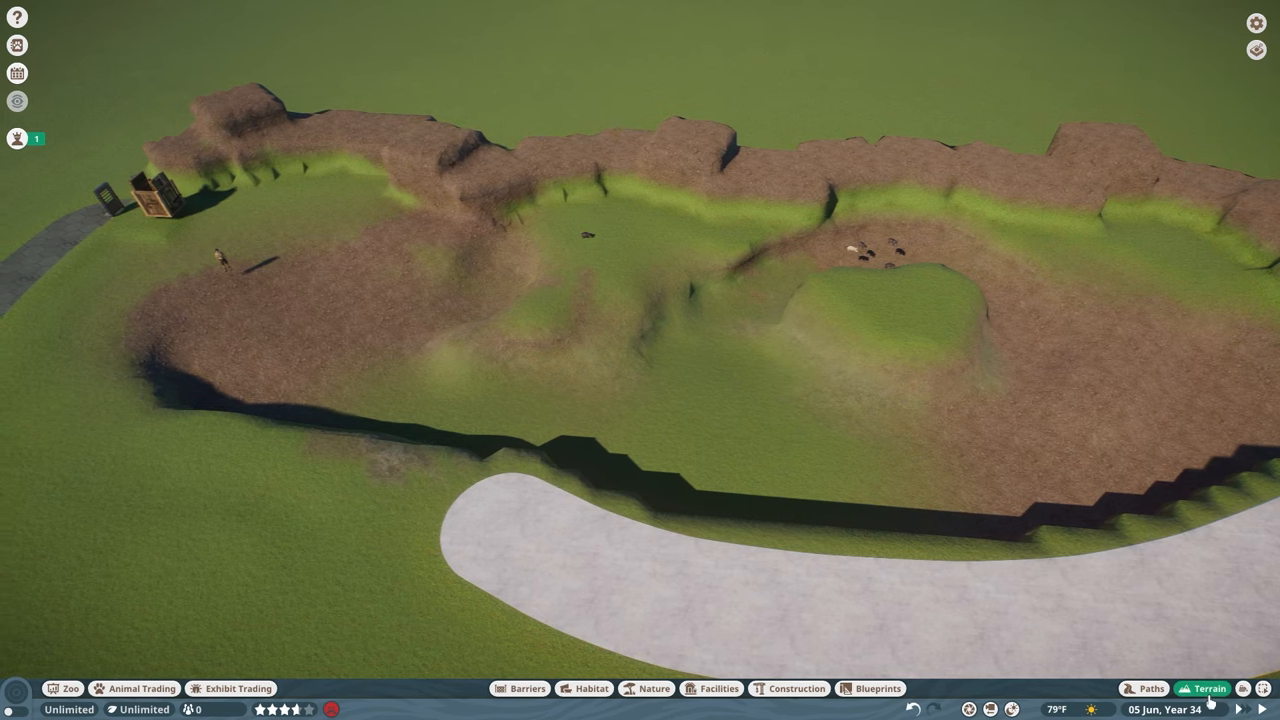
{"action": "left_click", "coordinate": [1210, 688]}
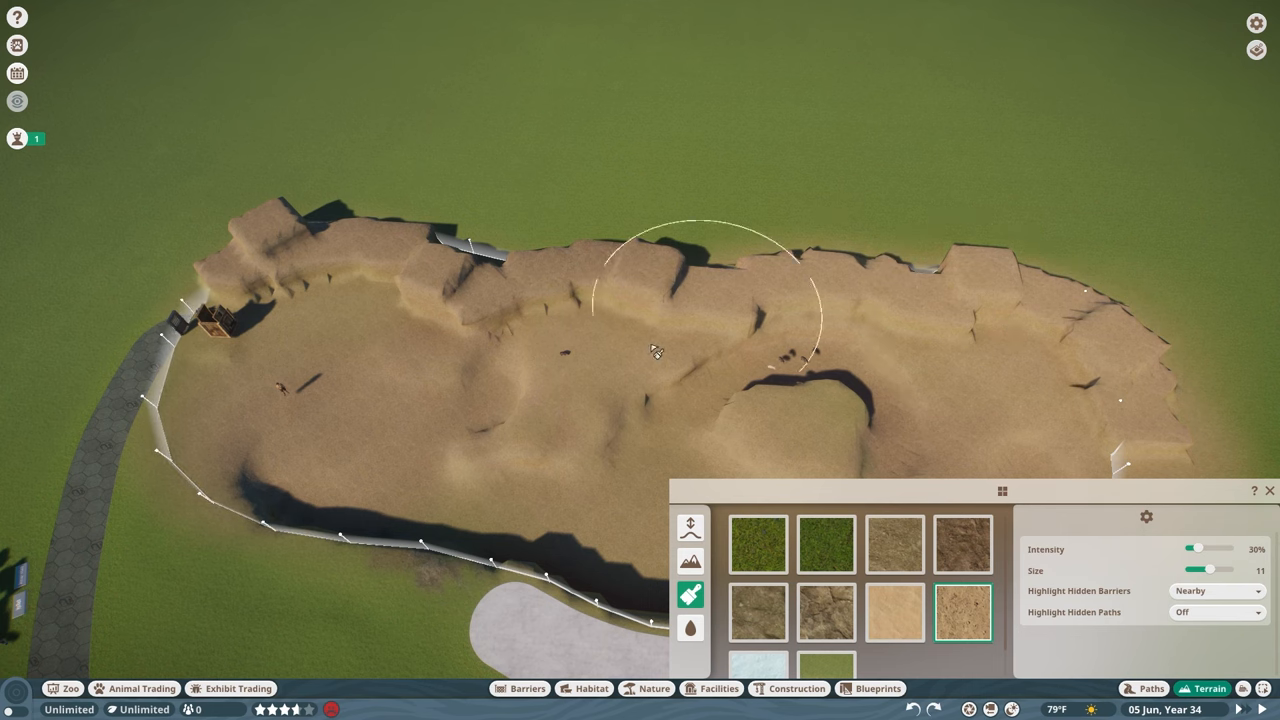
{"action": "left_click", "coordinate": [796, 688]}
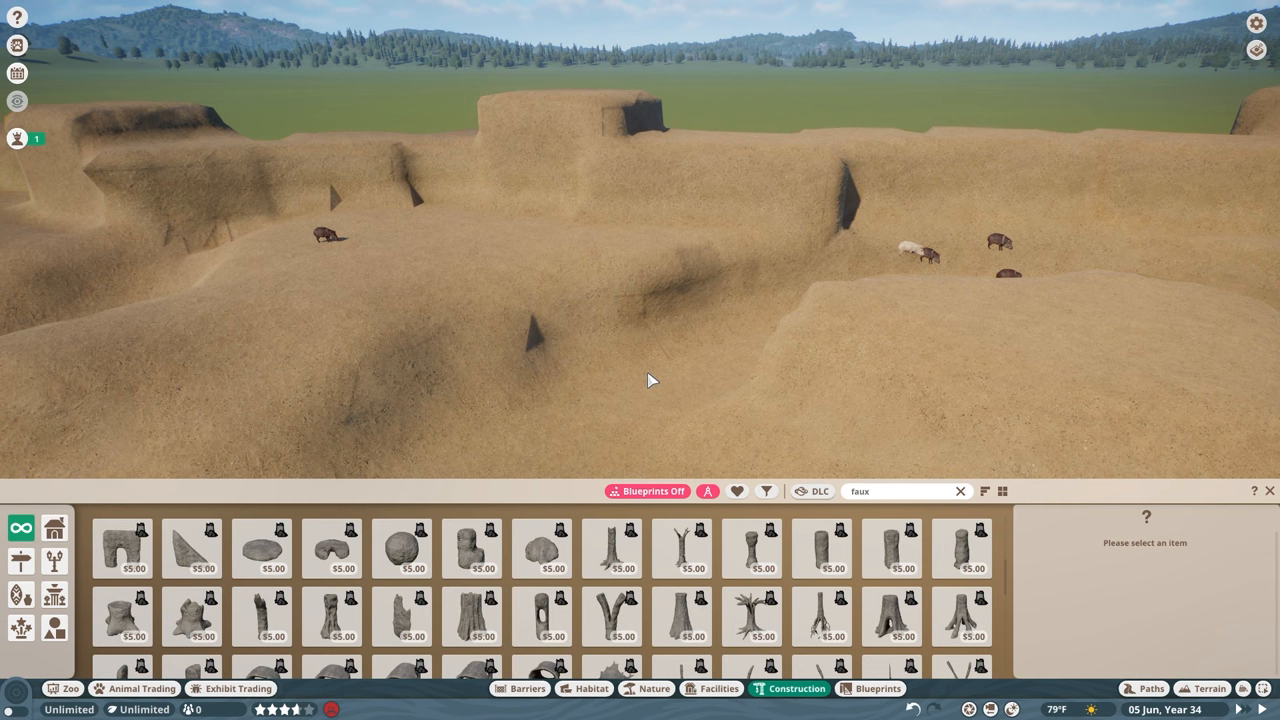
{"action": "mouse_move", "coordinate": [690, 390]}
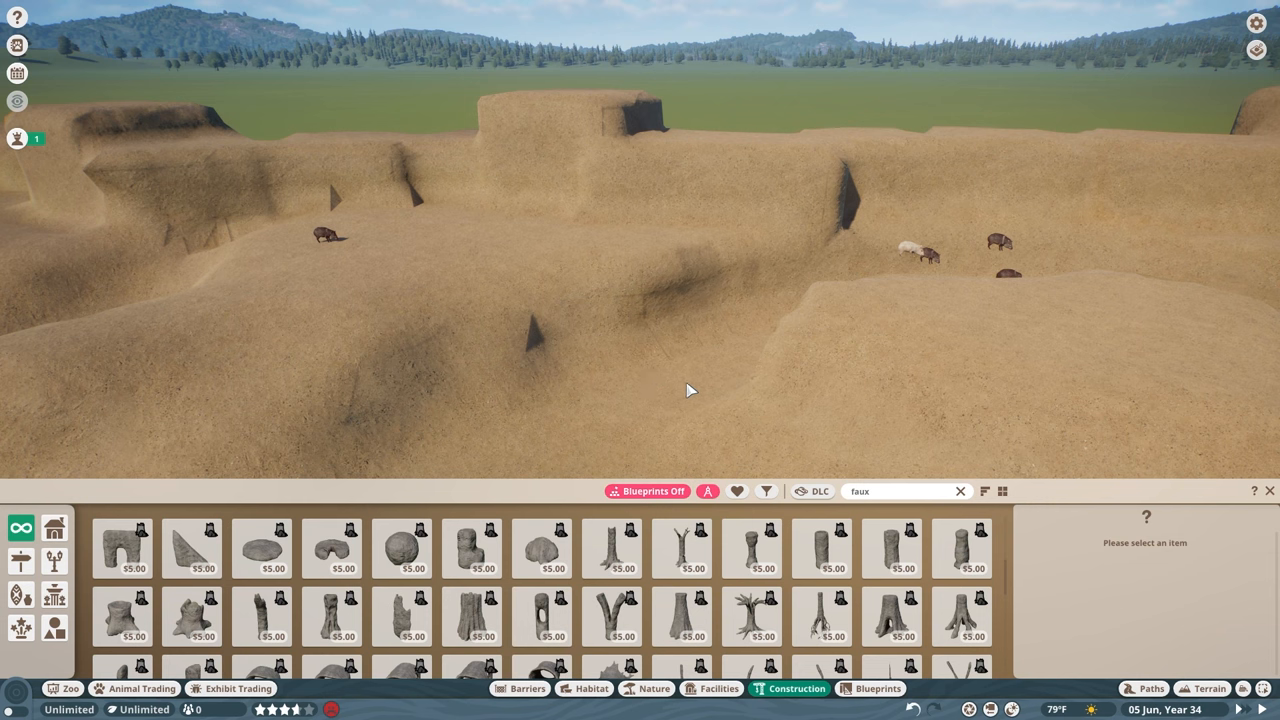
- Place a faux rock trunk piece on the canyon floor
{"action": "left_click", "coordinate": [542, 548]}
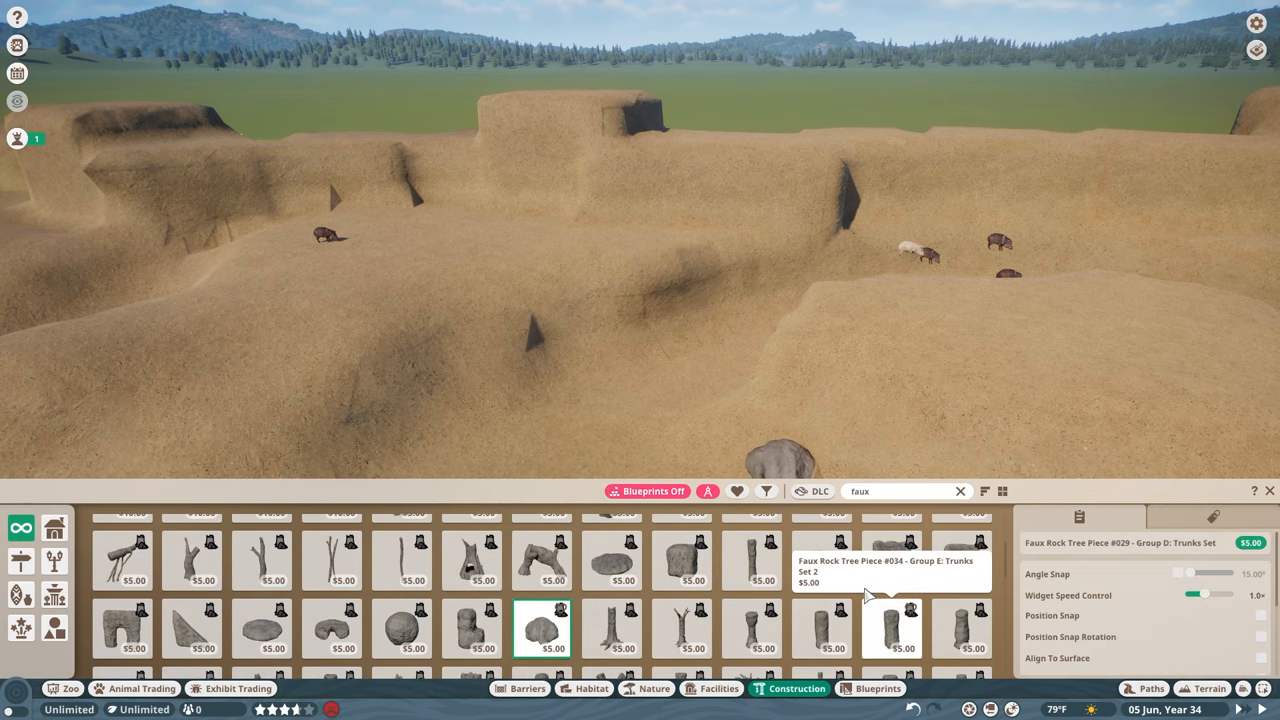
{"action": "left_click", "coordinate": [890, 558]}
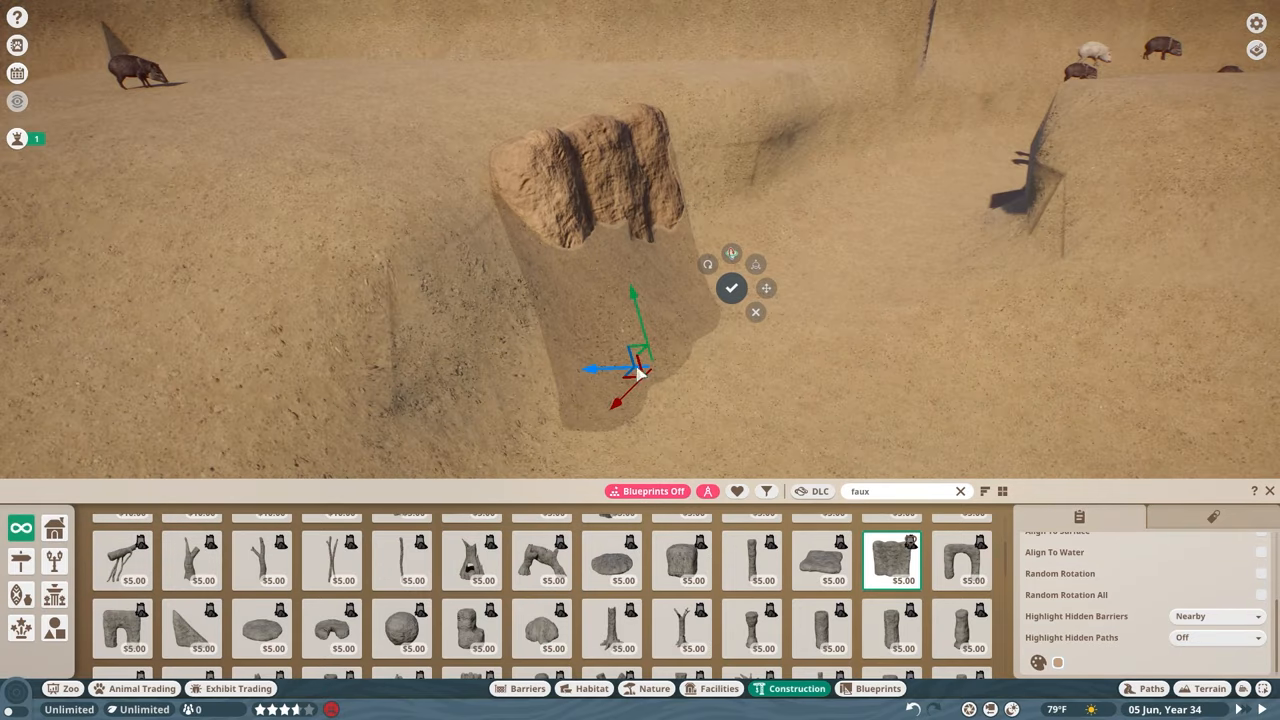
{"action": "left_click", "coordinate": [732, 252]}
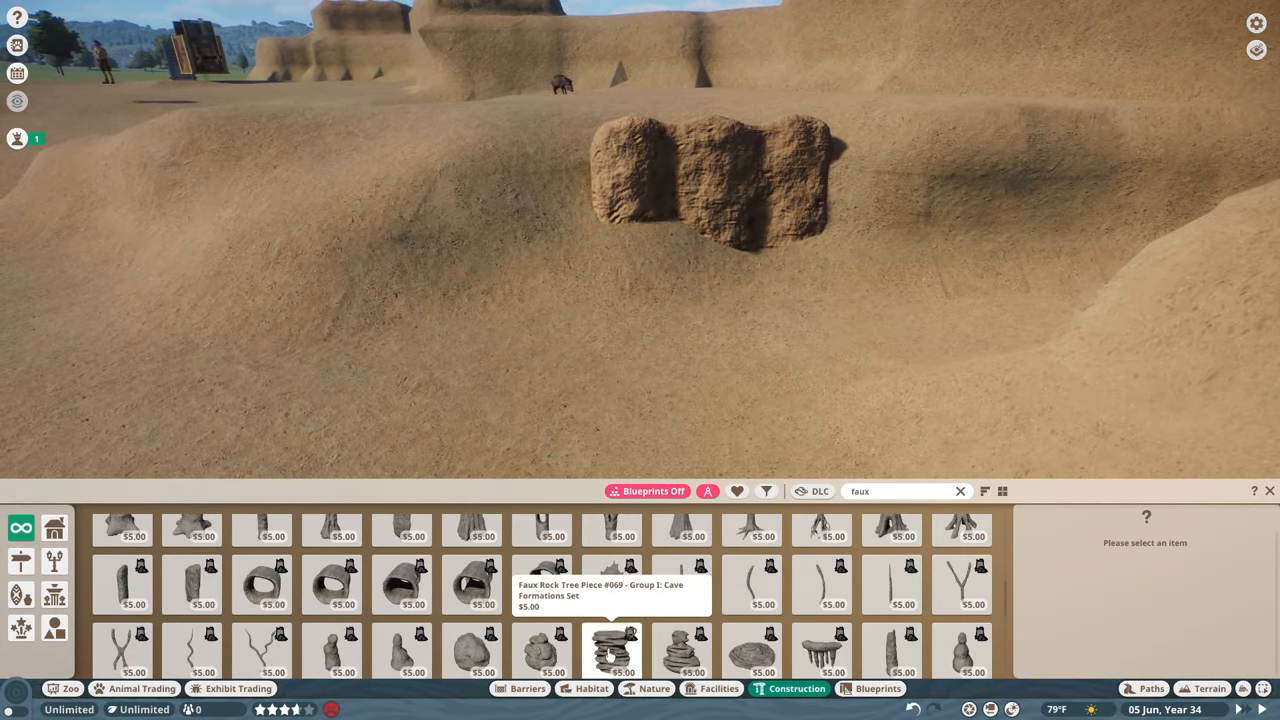
- Add a cave arch formation and stacked rock ledges in the canyon
{"action": "left_click", "coordinate": [612, 650]}
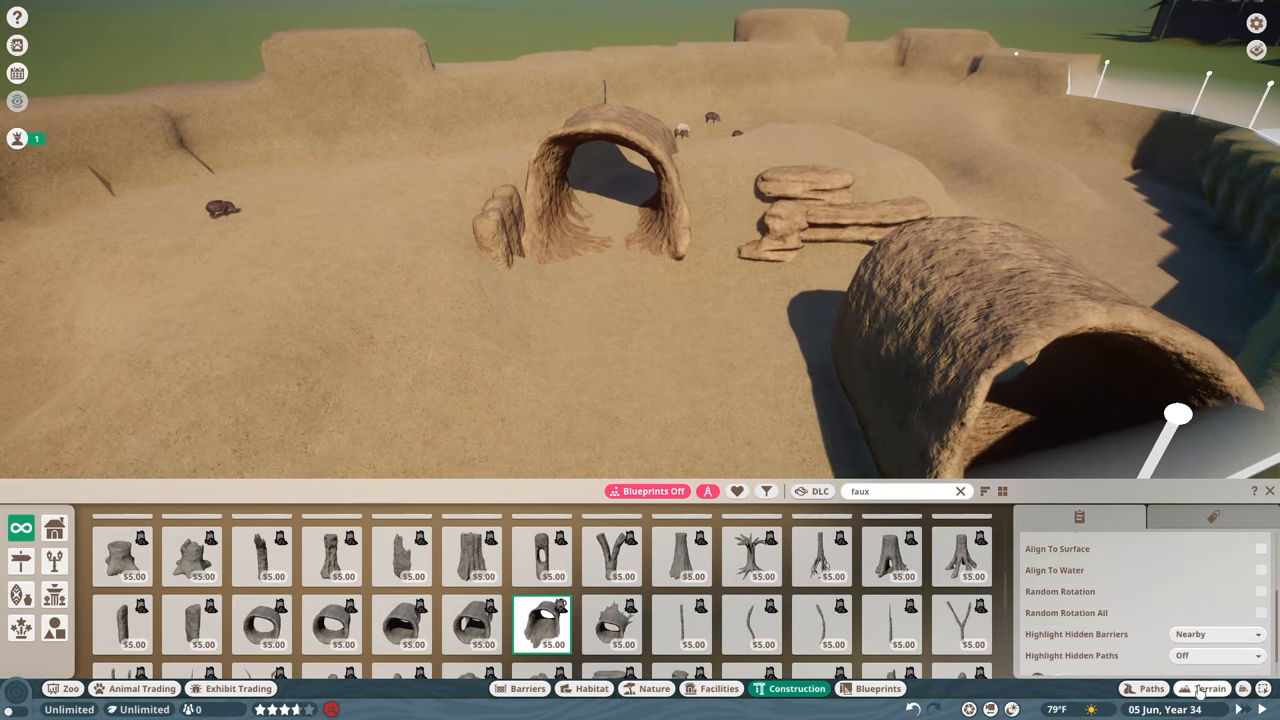
{"action": "left_click", "coordinate": [1210, 688]}
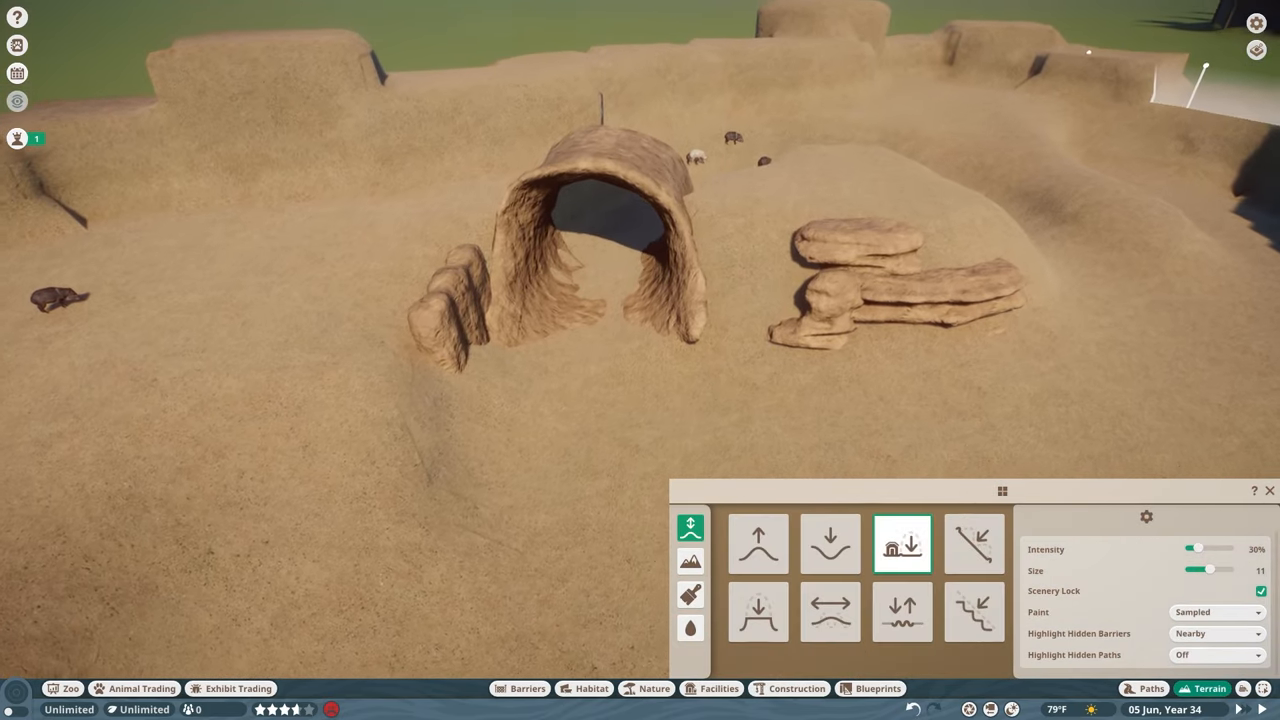
- Raise a terrain mound under and around the rock ledges beside the arch
{"action": "left_click", "coordinate": [756, 544]}
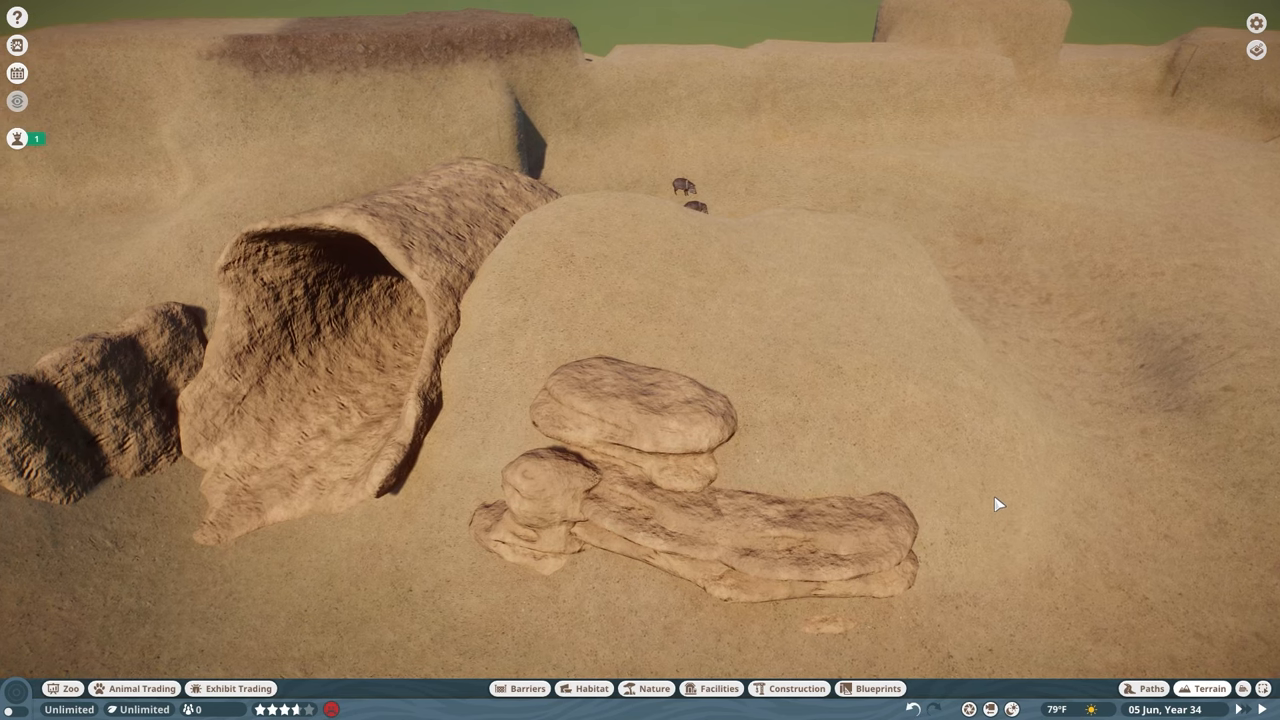
- Place desert rocks and more faux rock pieces grouped around the arch
{"action": "left_click", "coordinate": [654, 688]}
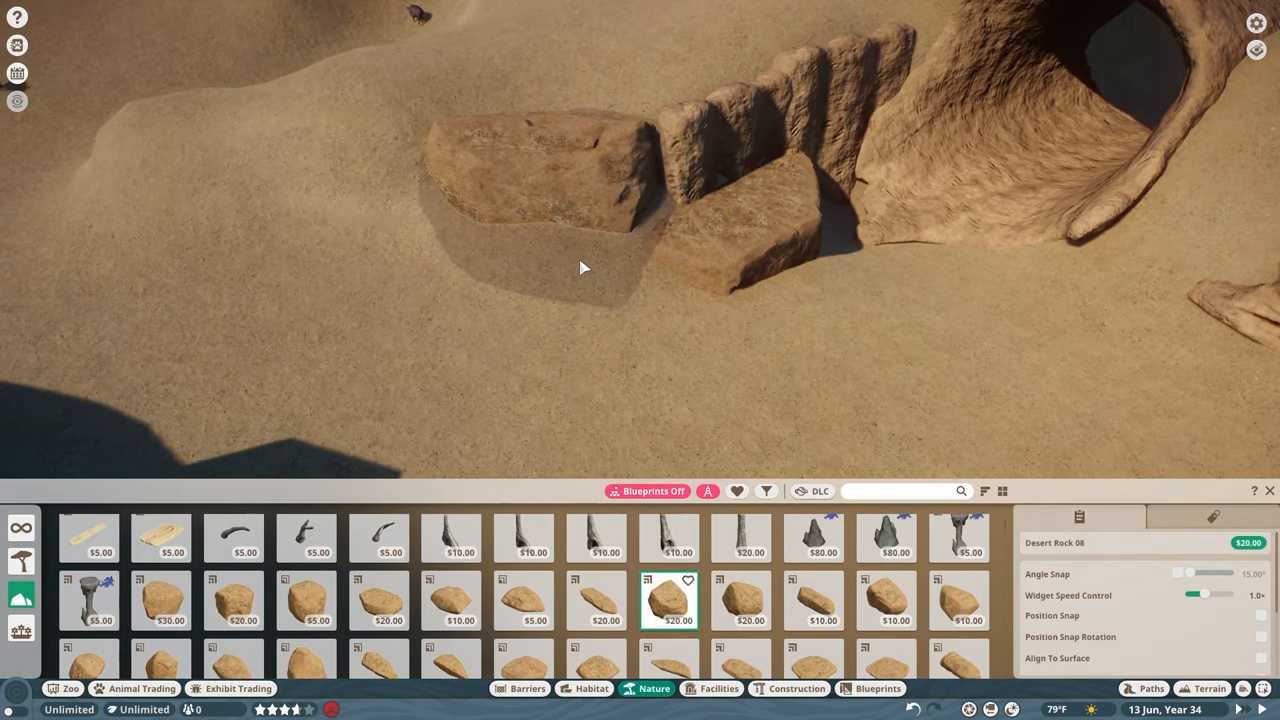
{"action": "left_click", "coordinate": [388, 600]}
{"action": "type", "text": "faux"}
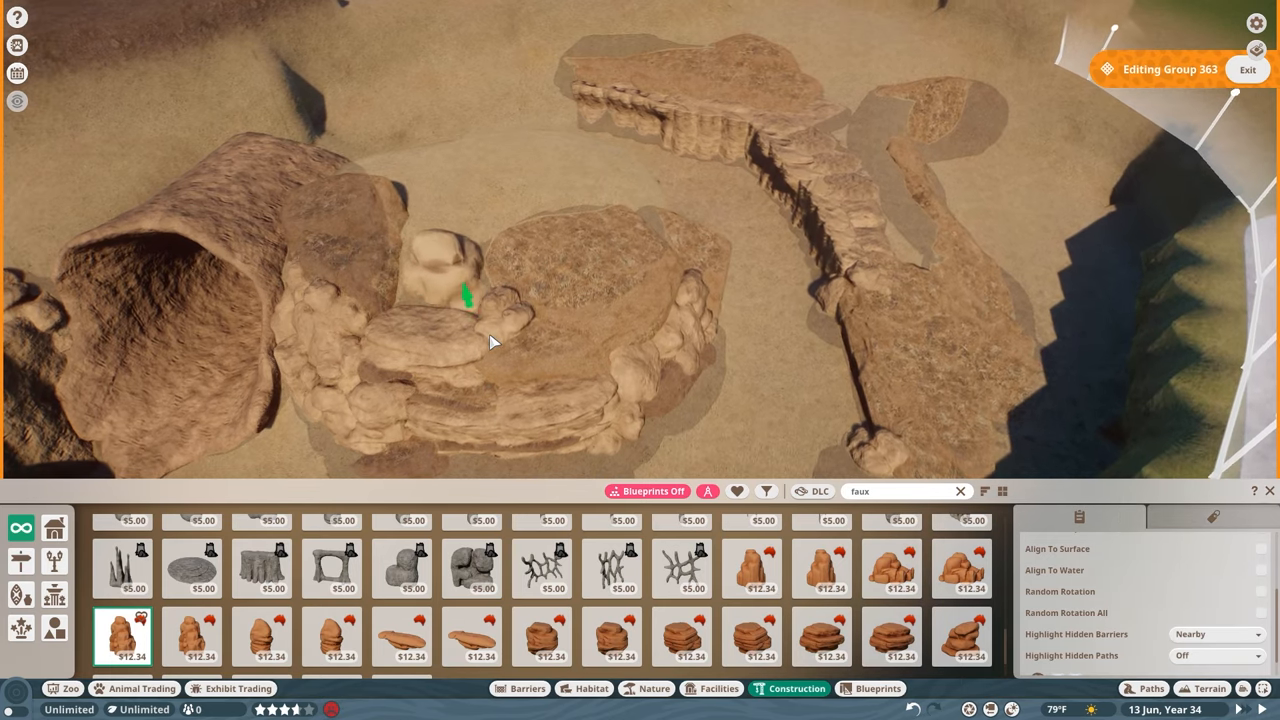
- Select the back rock formations along the canyon ridge
{"action": "left_click", "coordinate": [684, 636]}
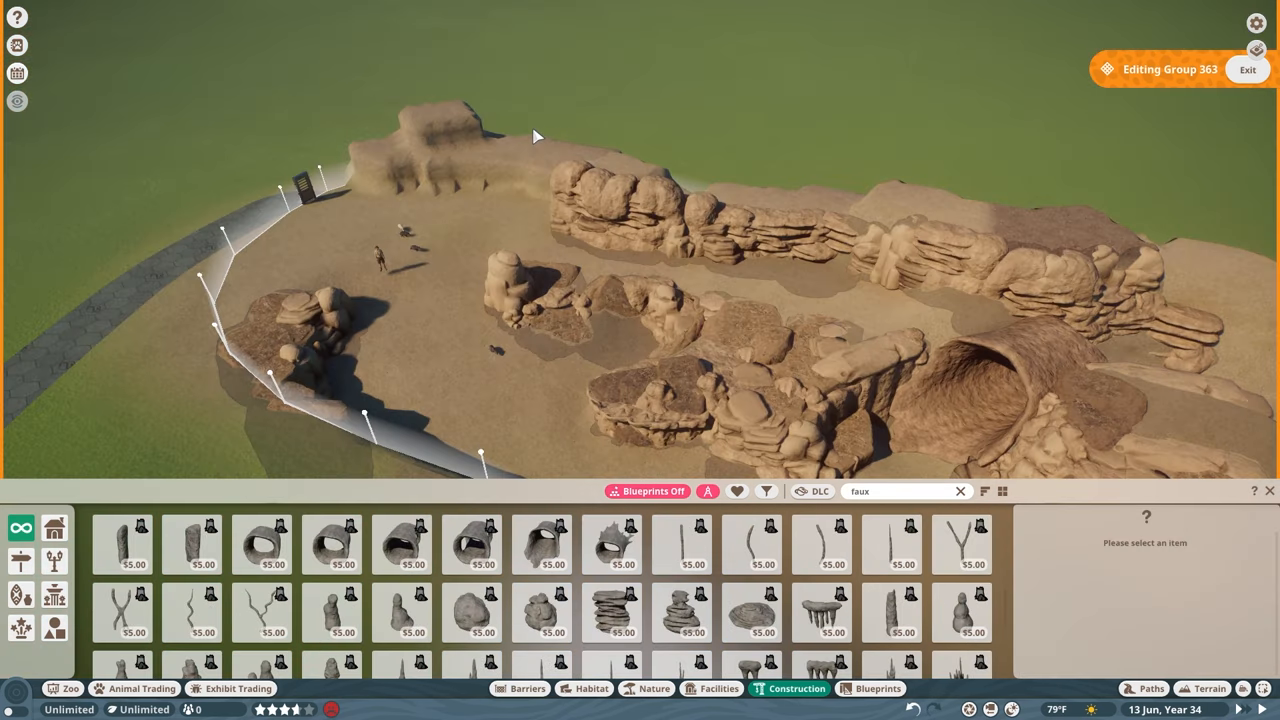
{"action": "left_click", "coordinate": [500, 298]}
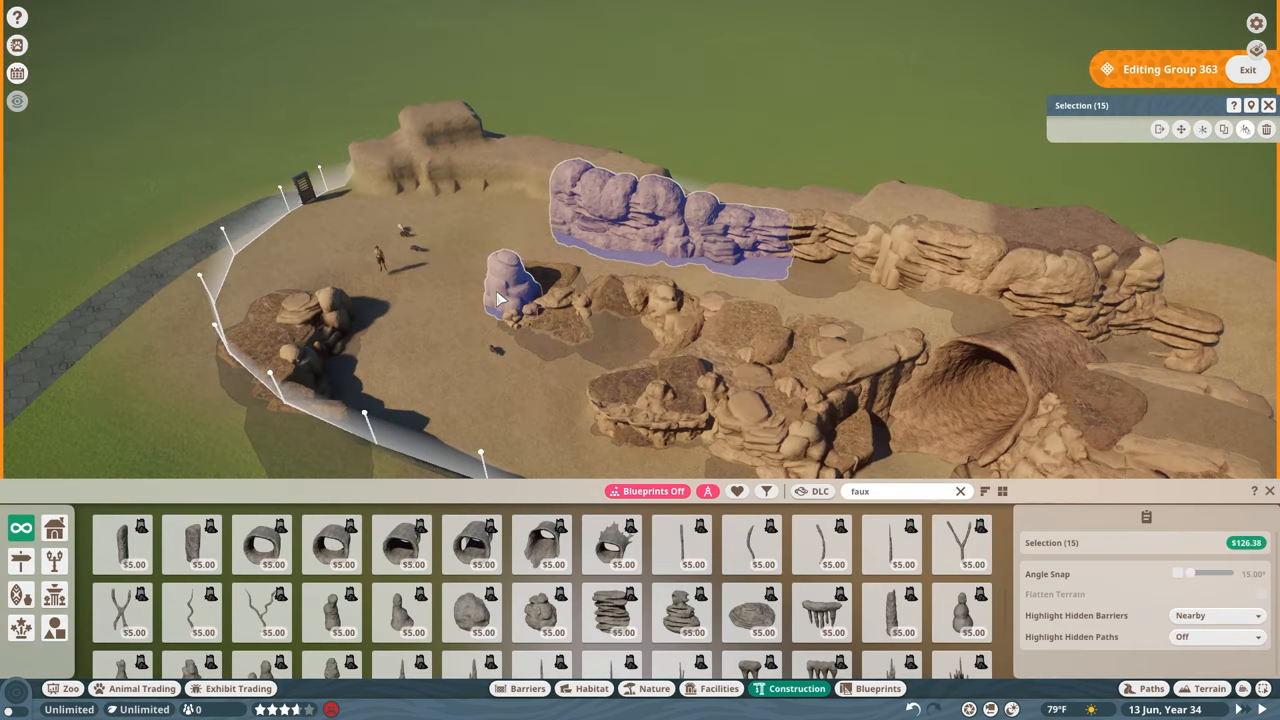
{"action": "left_click", "coordinate": [996, 300]}
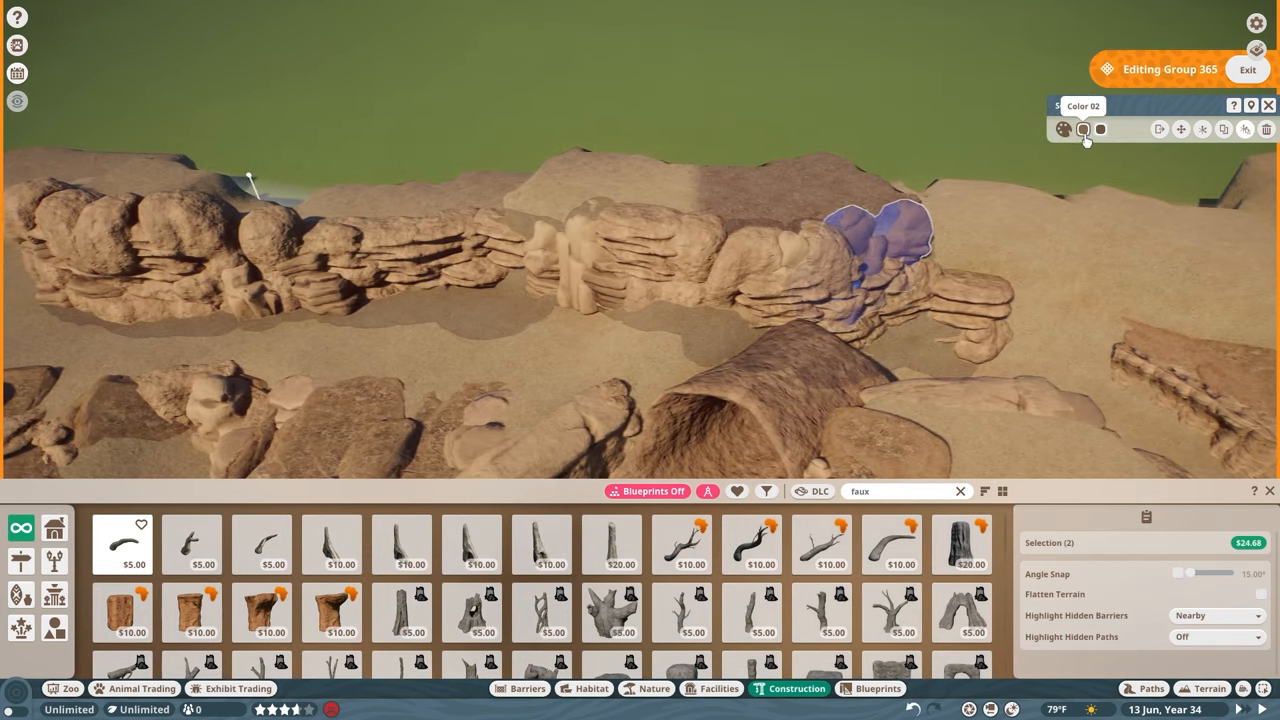
- Apply a darker brown colour to the selected rock pieces
{"action": "left_click", "coordinate": [1084, 128]}
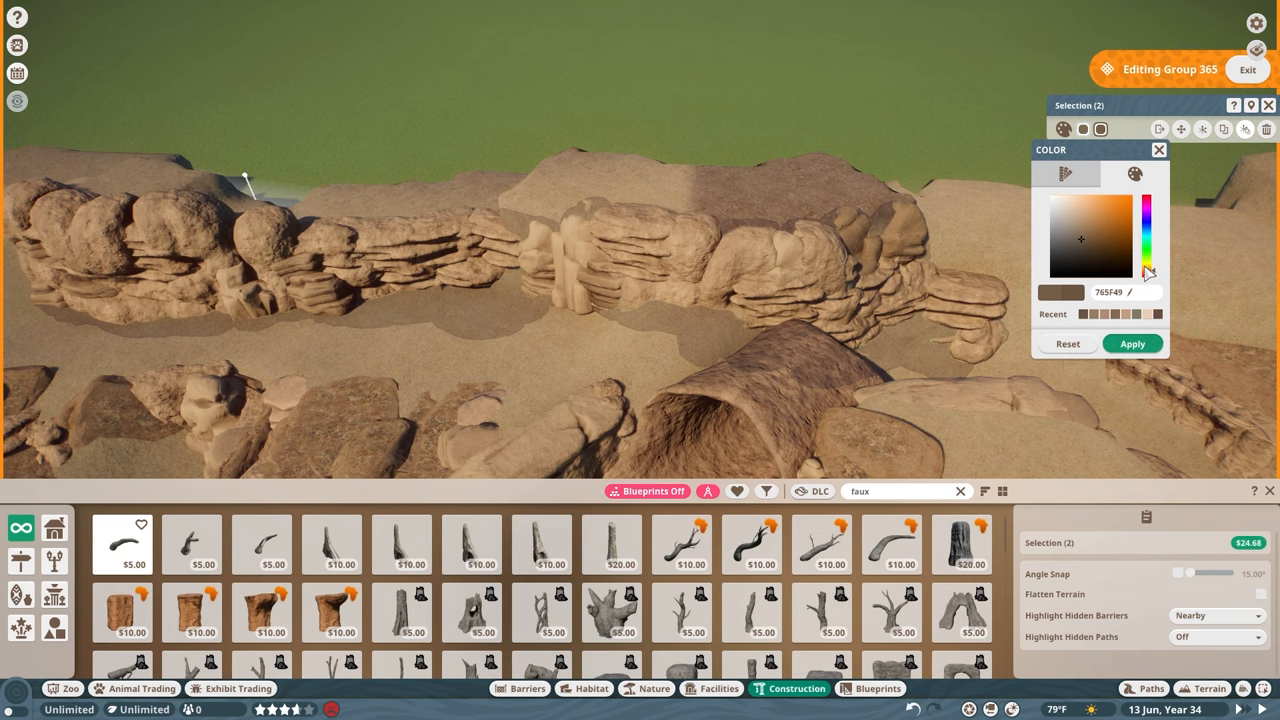
{"action": "left_click", "coordinate": [1248, 68]}
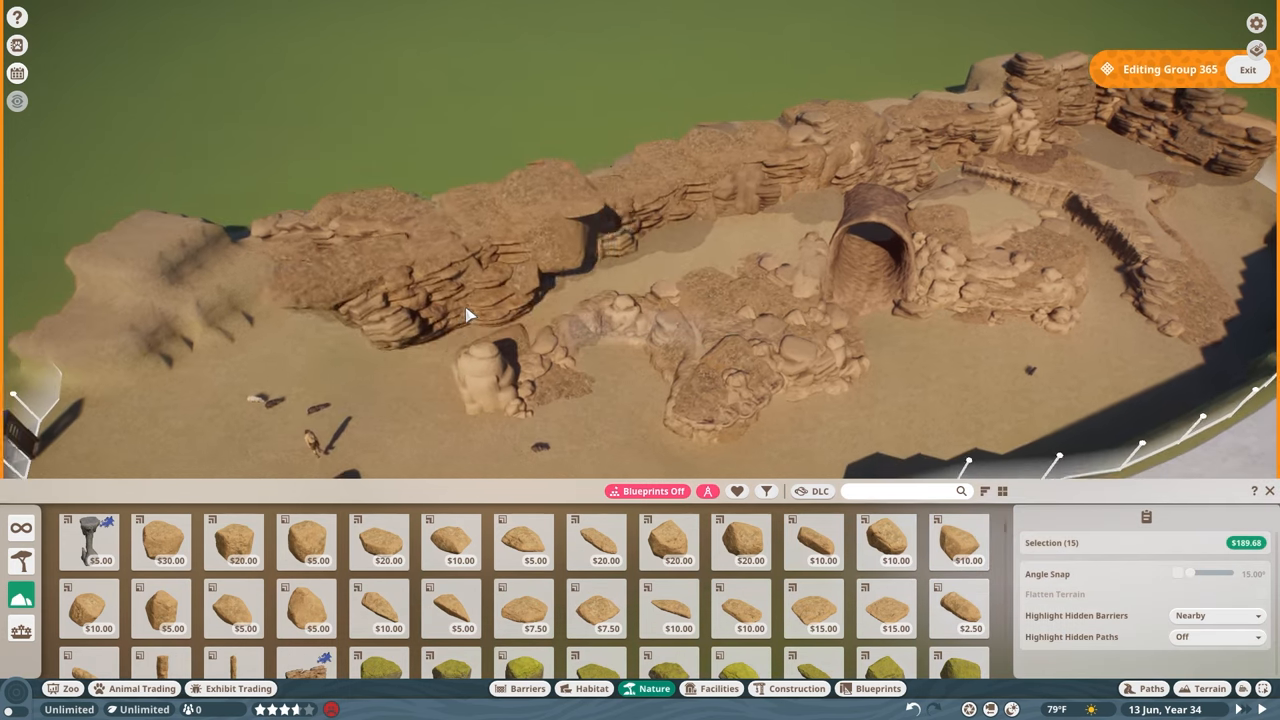
- Exit rock group editing and begin browsing Nature plants
{"action": "left_click", "coordinate": [1248, 68]}
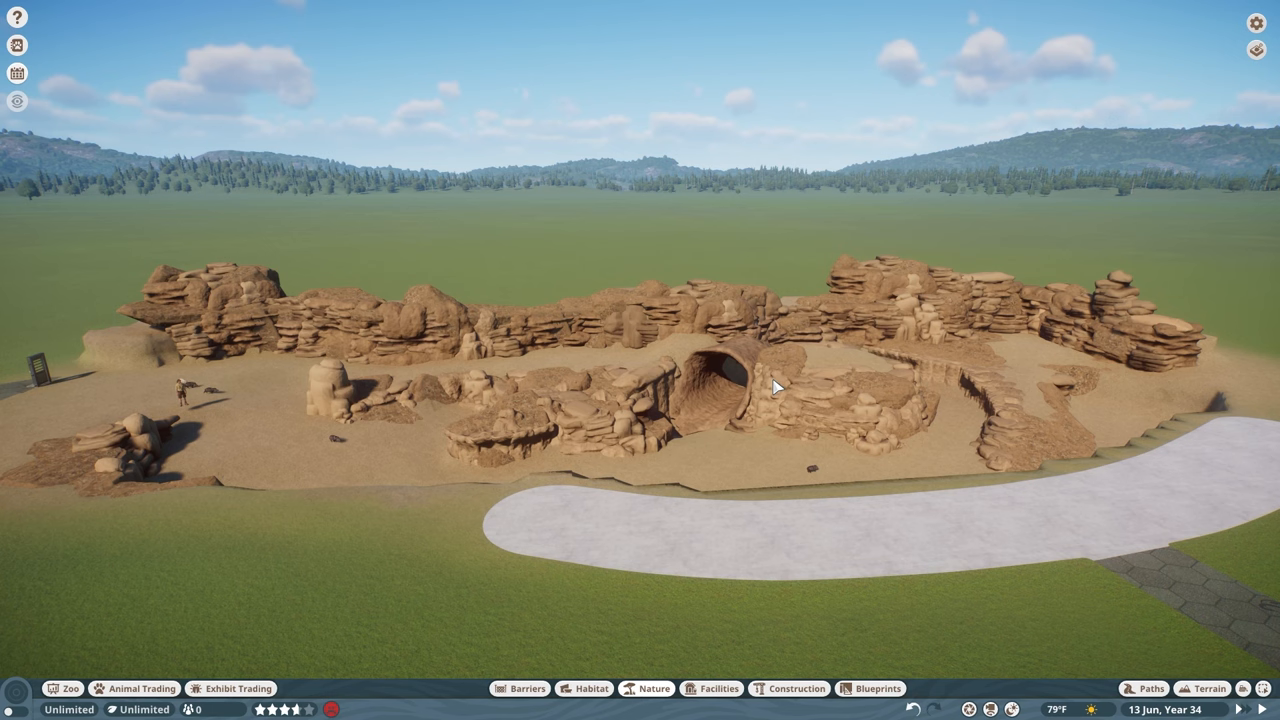
{"action": "left_click", "coordinate": [646, 688]}
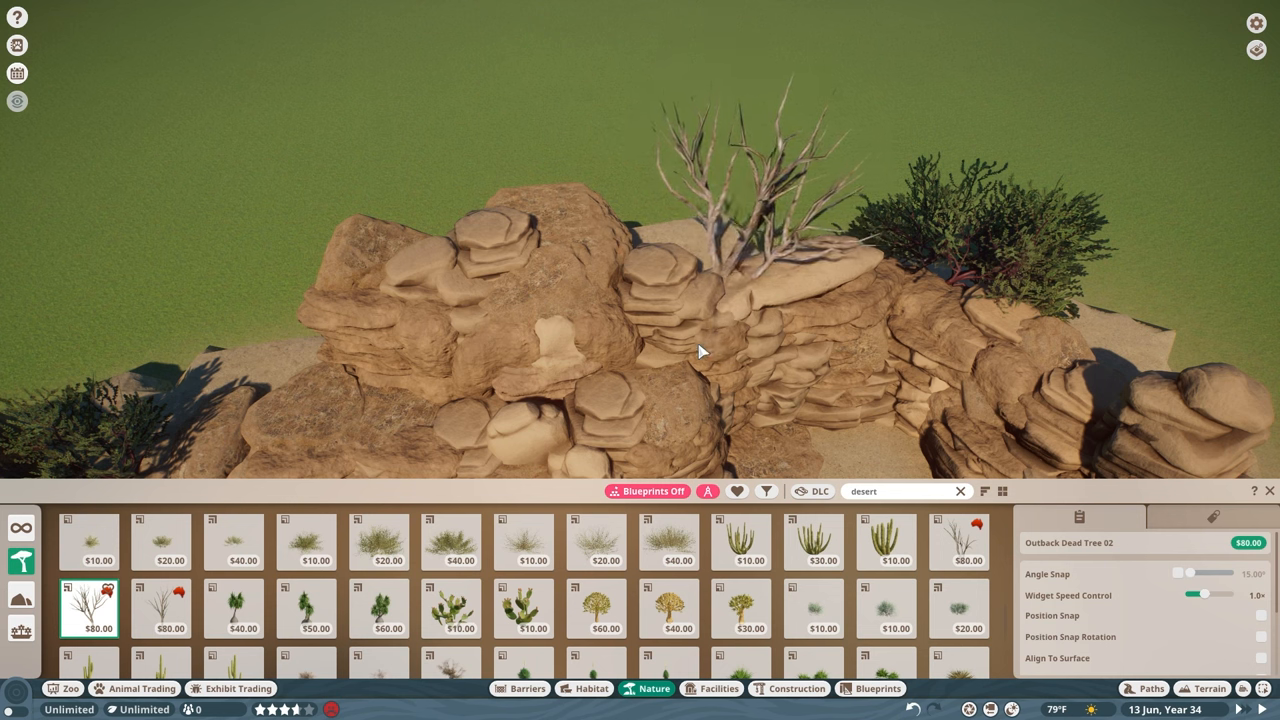
- Place a dead tree among the rocks and search Nature for 'desert'
{"action": "left_click", "coordinate": [170, 608]}
{"action": "type", "text": "broke"}
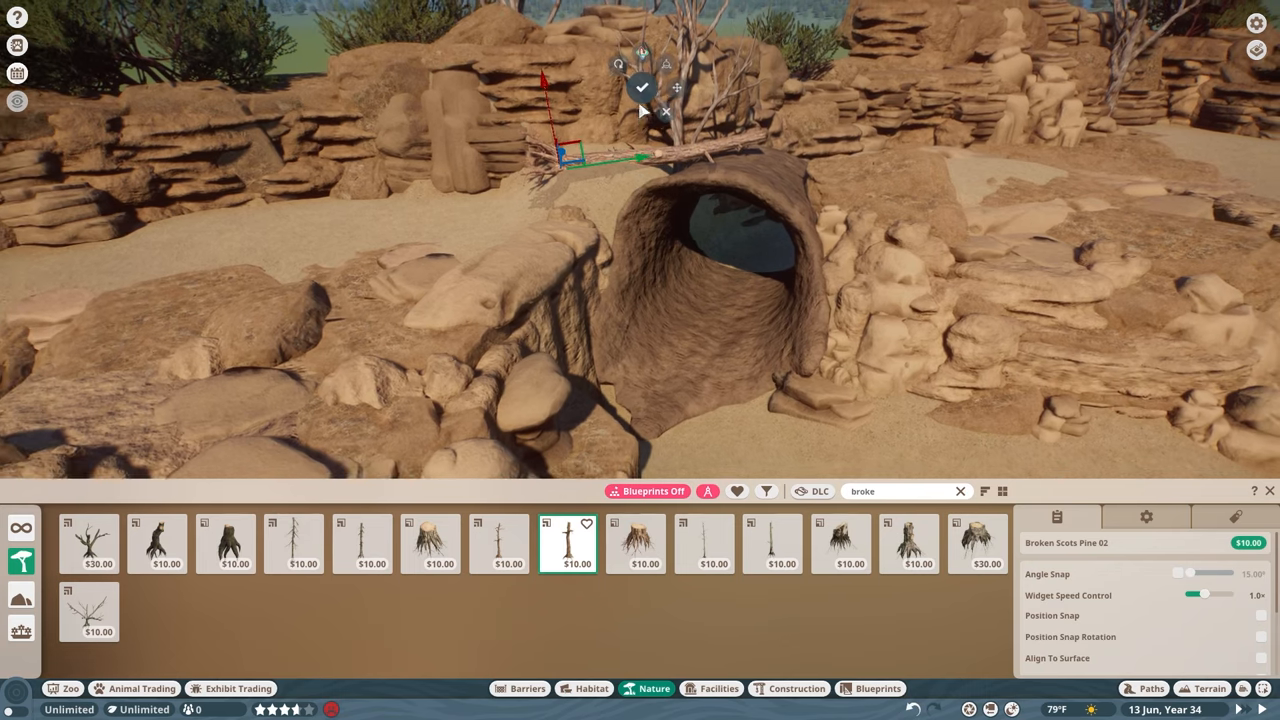
{"action": "type", "text": "desert"}
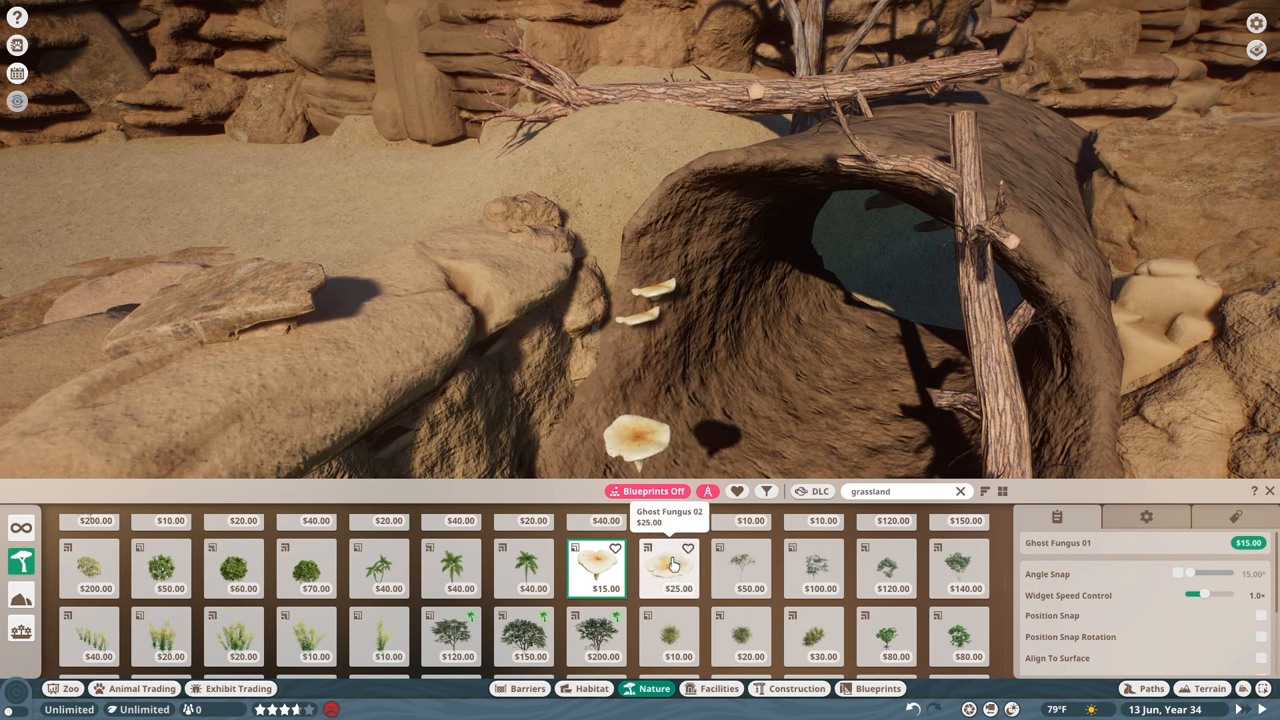
- Place ghost fungus mushrooms on and inside the rock arch
{"action": "left_click", "coordinate": [668, 568]}
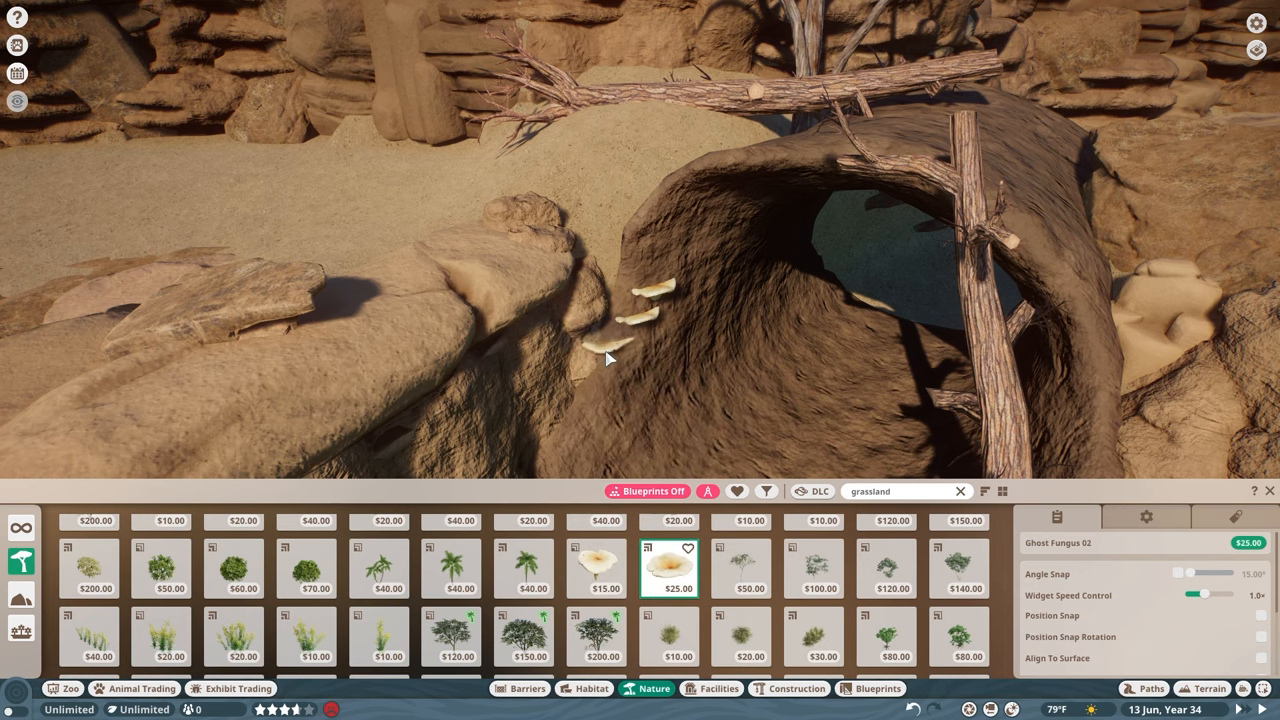
{"action": "mouse_move", "coordinate": [720, 242]}
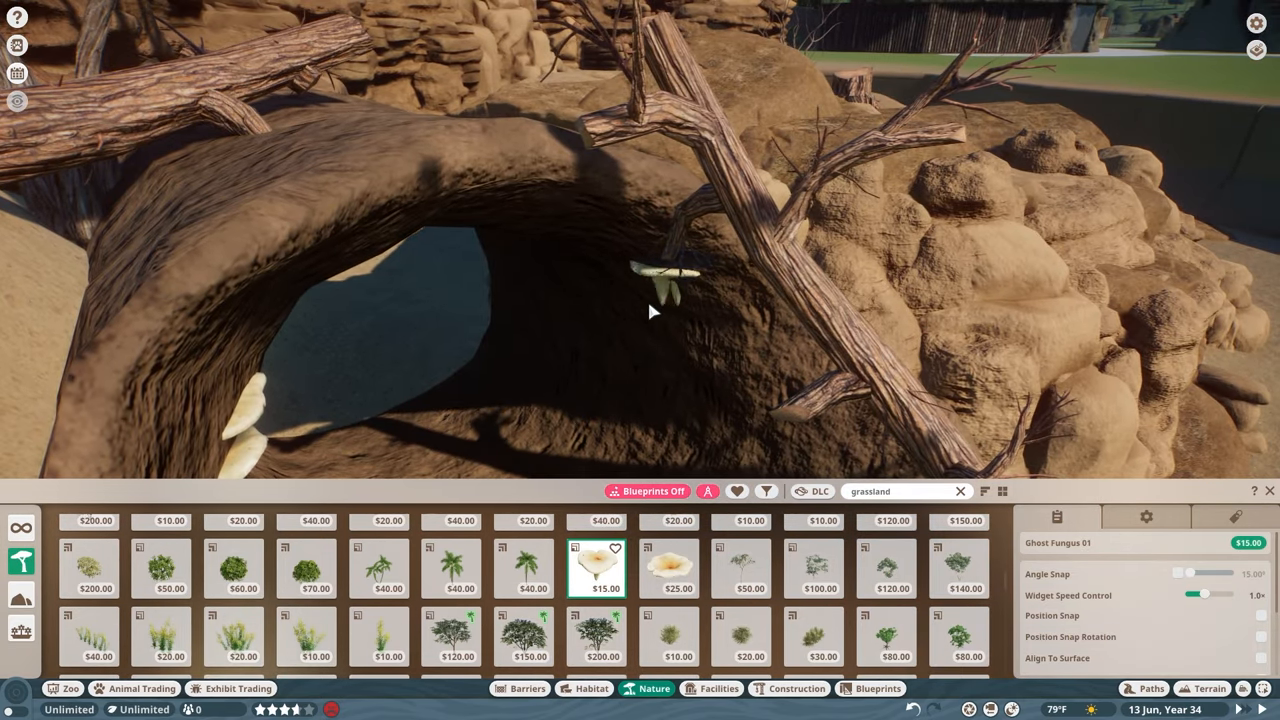
{"action": "left_click", "coordinate": [668, 568]}
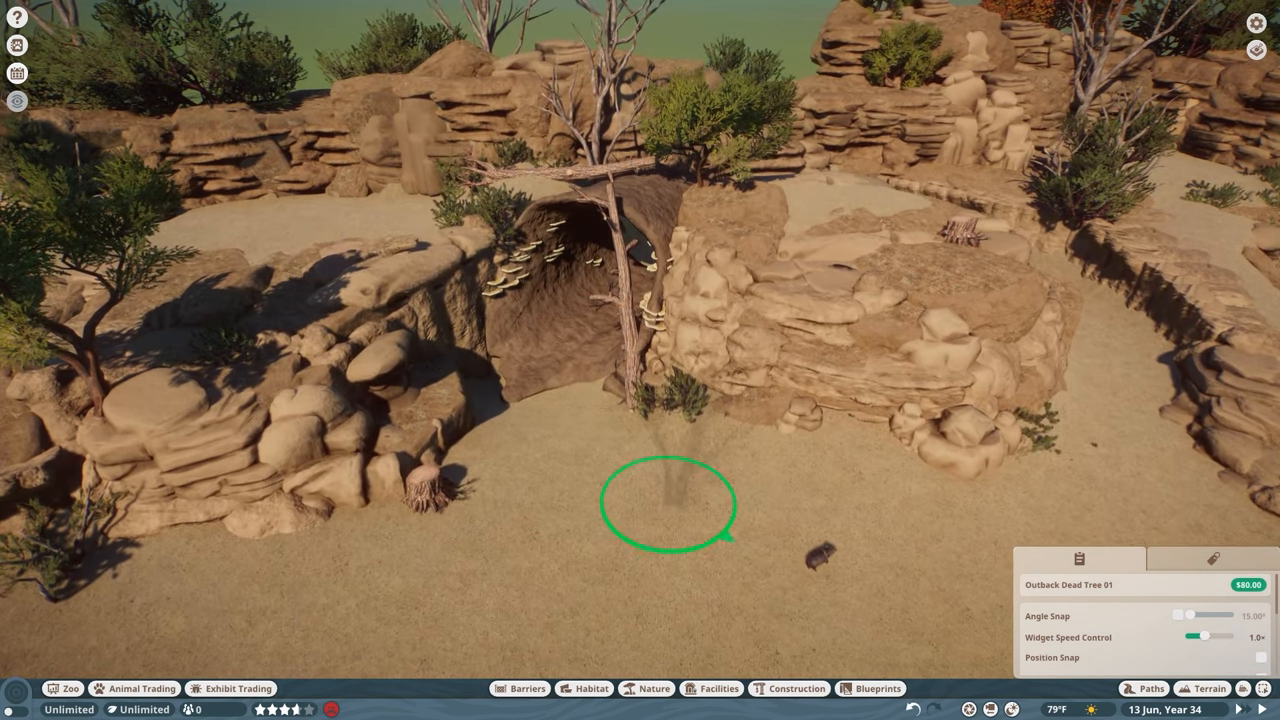
- Drape strangler fig roots, including a spreading variant, over the cave mouth
{"action": "left_click", "coordinate": [676, 500]}
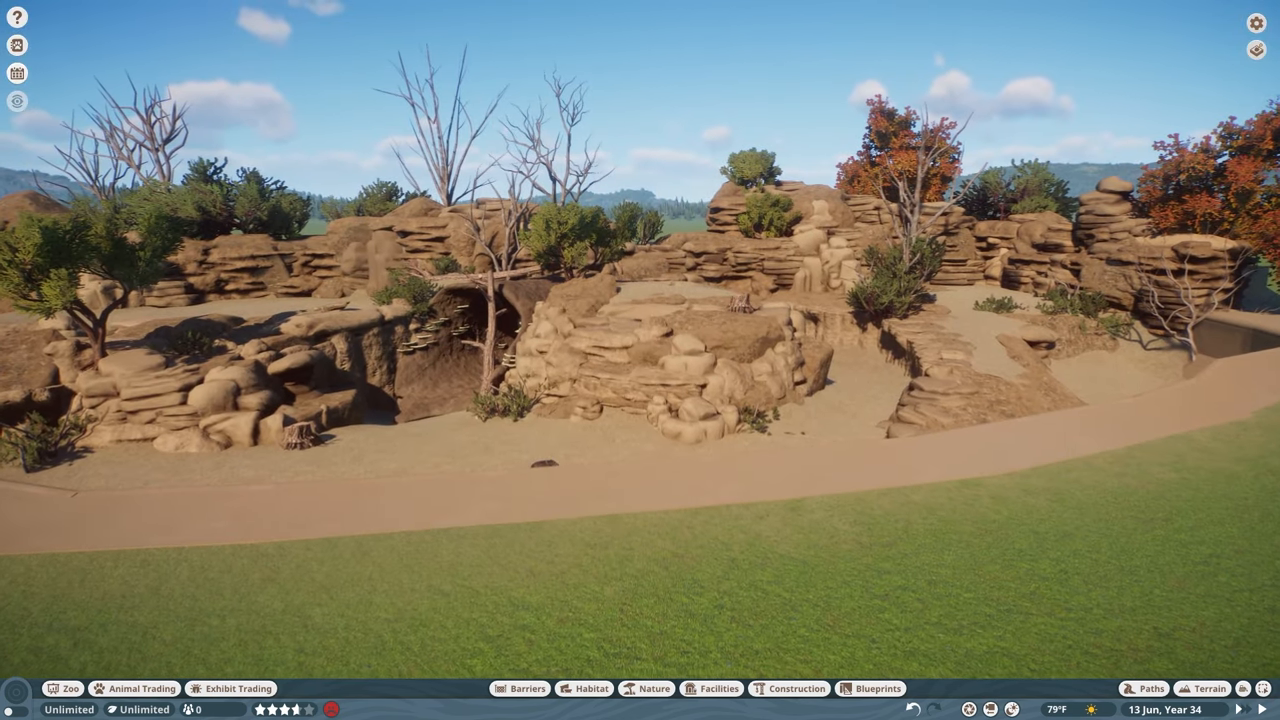
{"action": "left_click", "coordinate": [654, 688]}
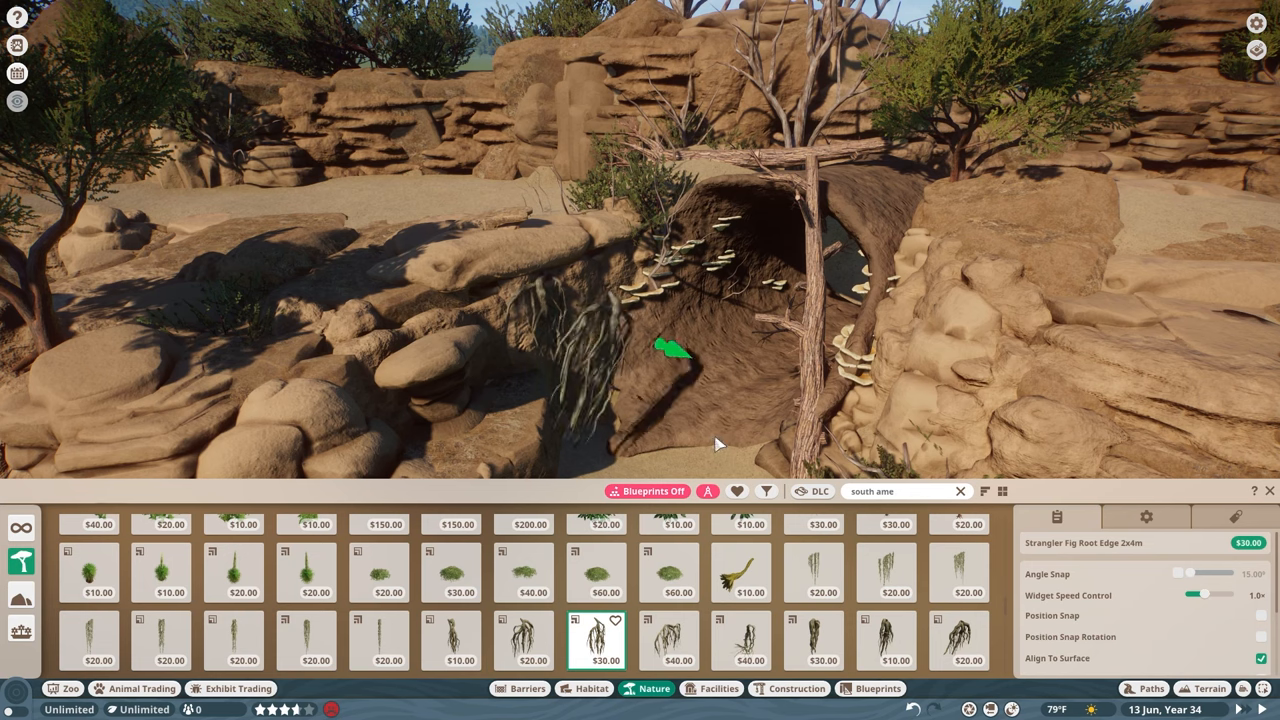
{"action": "left_click", "coordinate": [960, 640]}
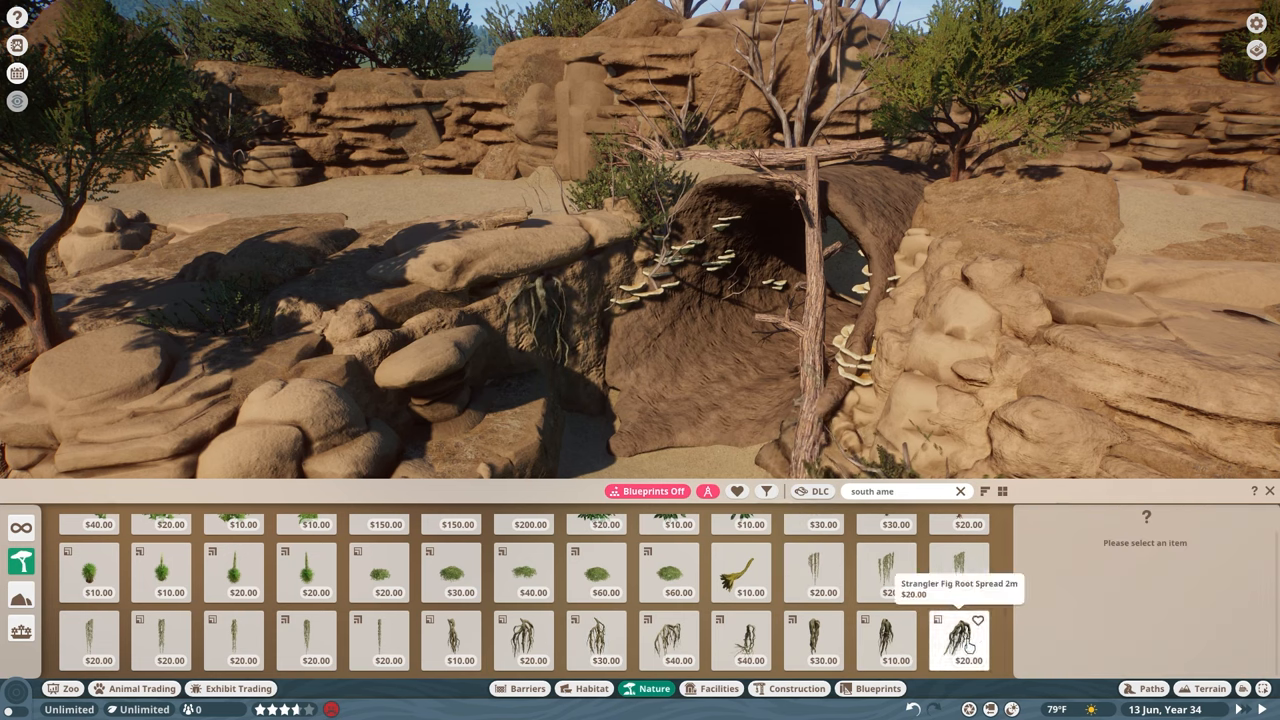
{"action": "left_click", "coordinate": [958, 640]}
{"action": "type", "text": "grass"}
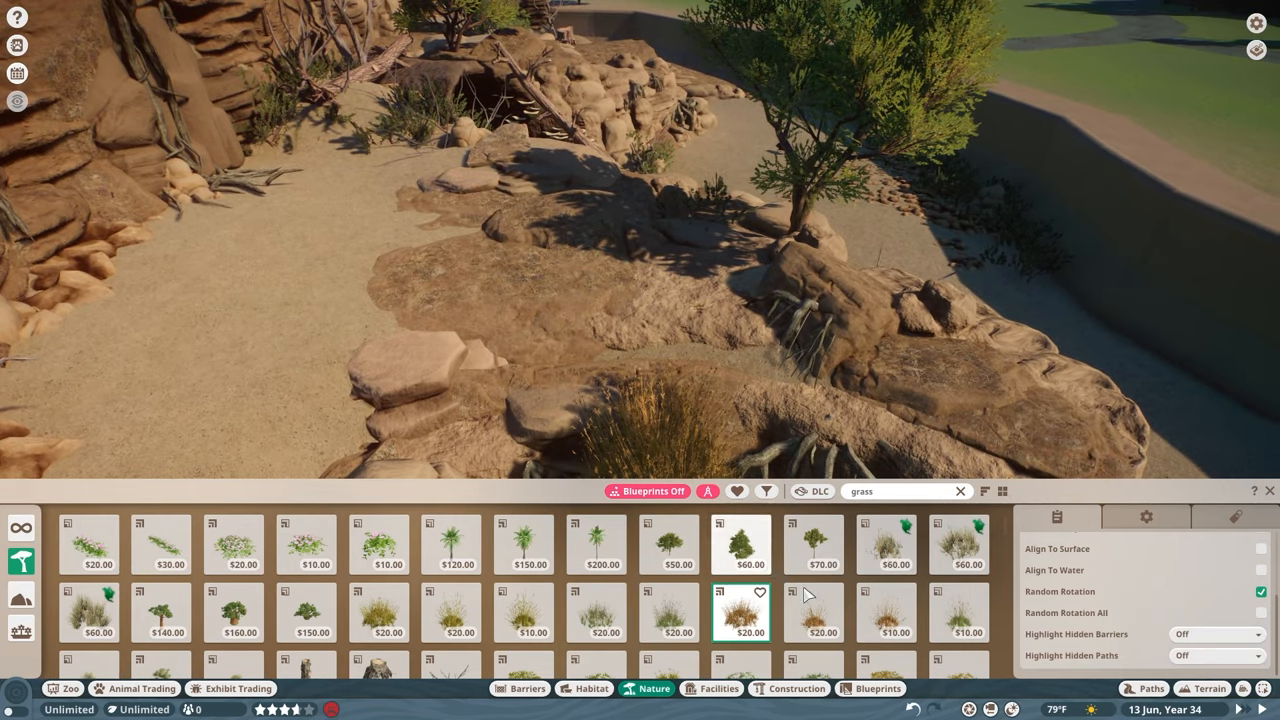
- Place a clump of dry grass by the rock ledges
{"action": "left_click", "coordinate": [812, 612]}
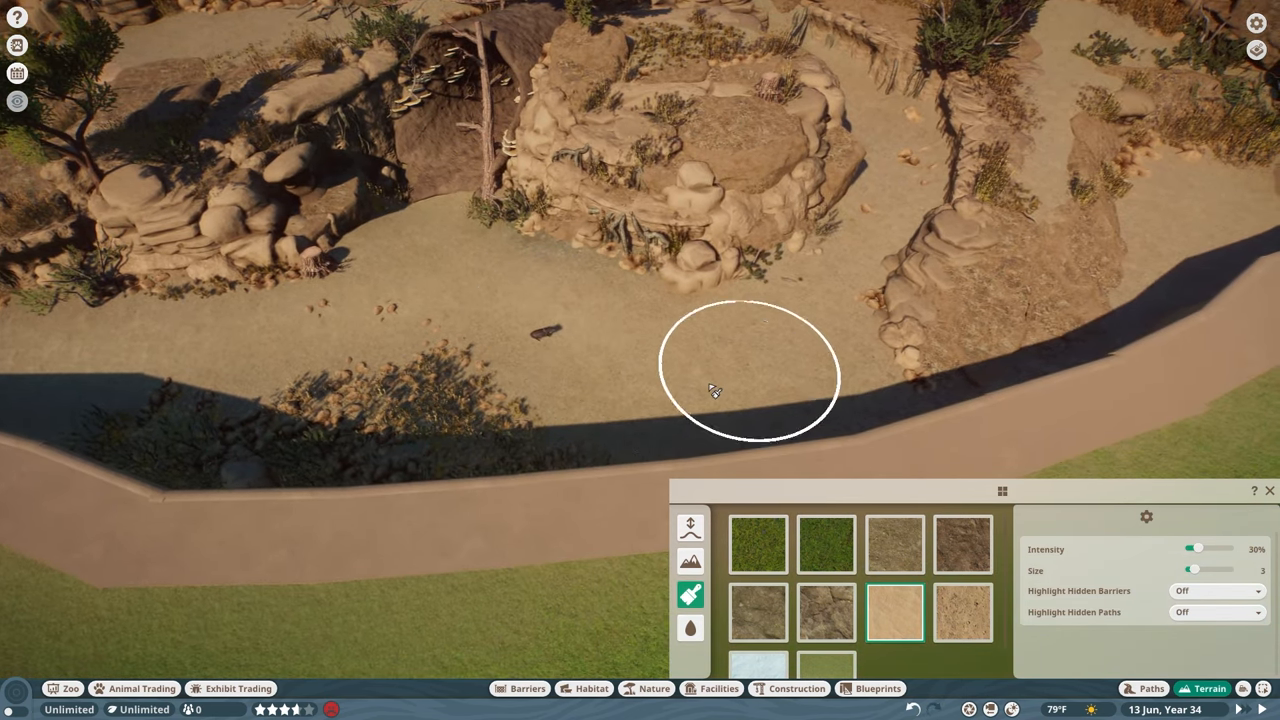
- Brush darker dirt texture patches across the habitat floor near the cave
{"action": "left_click_drag", "start_coordinate": [1196, 548], "coordinate": [1224, 548]}
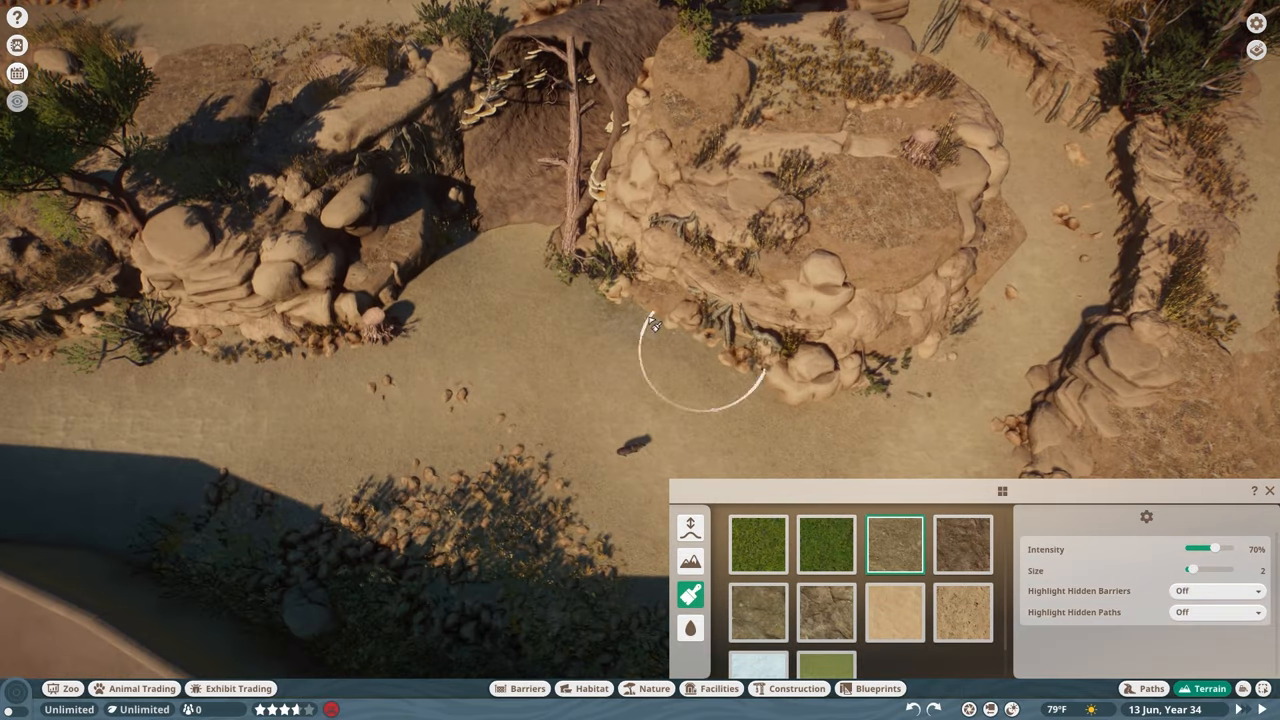
{"action": "left_click", "coordinate": [960, 544]}
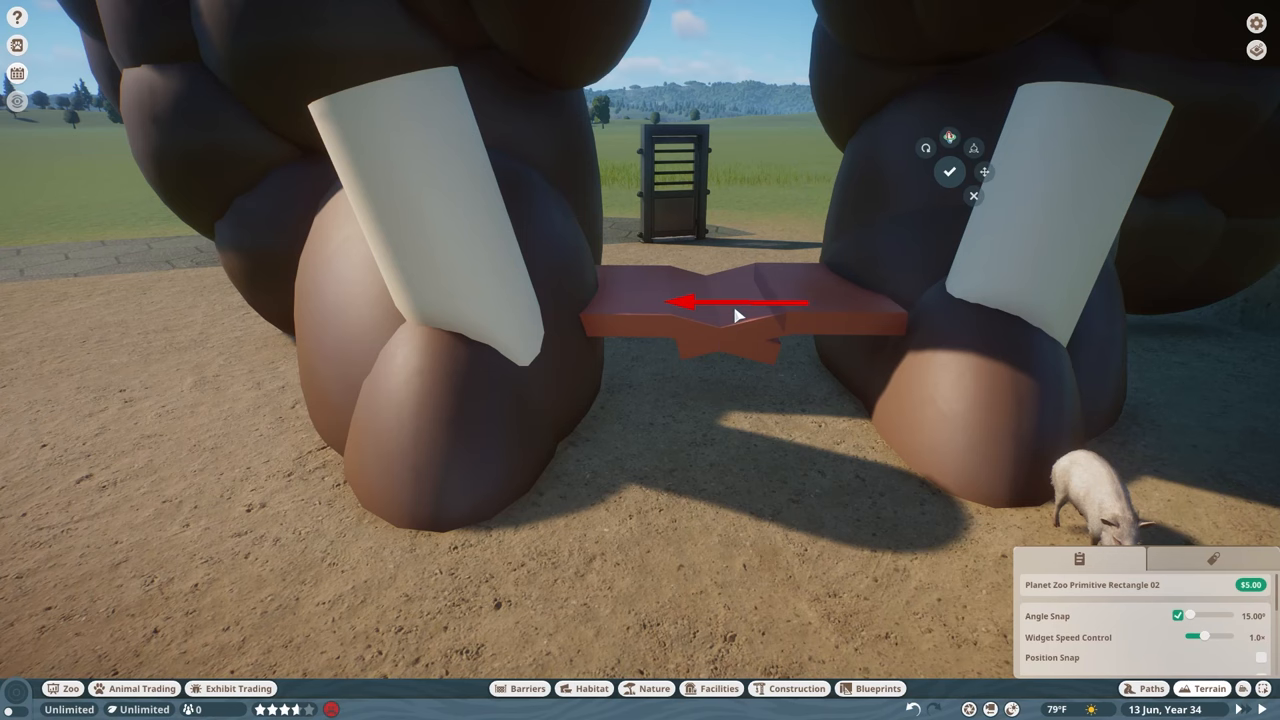
- Set a reddish rectangle slab as the tongue between the tusks and lower the ground before the entrance
{"action": "left_click", "coordinate": [948, 172]}
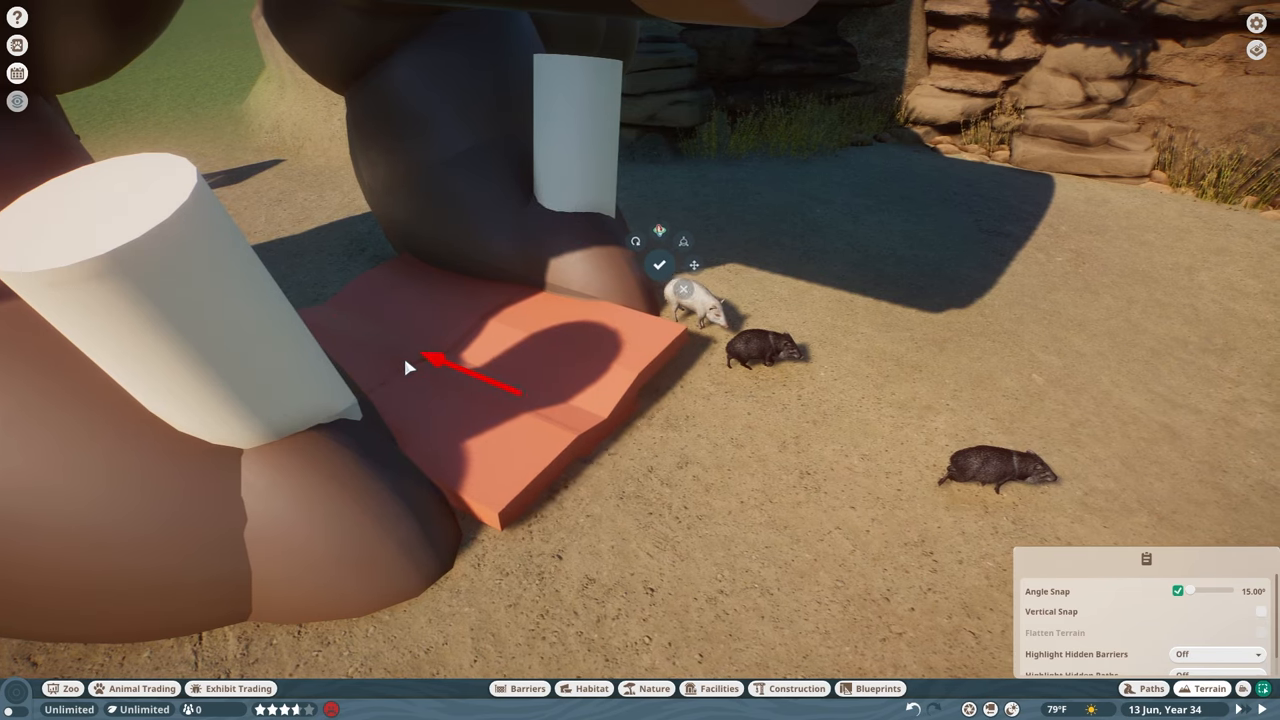
{"action": "left_click", "coordinate": [636, 240]}
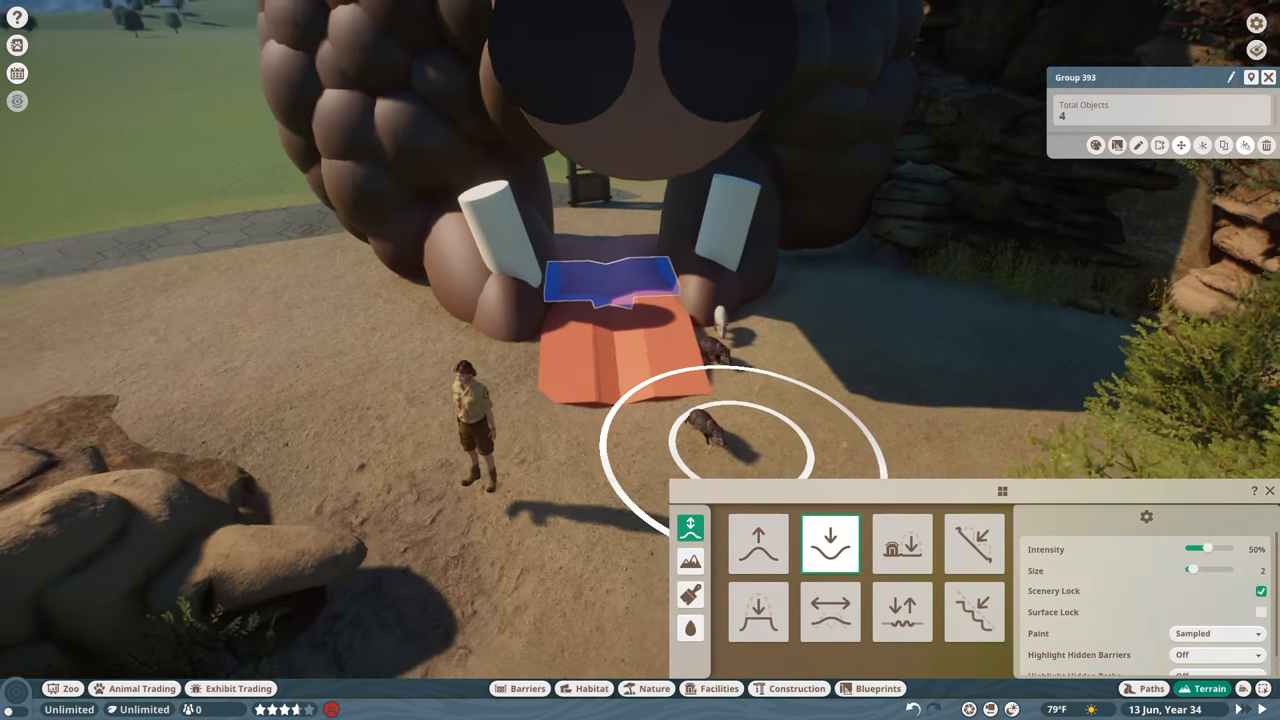
{"action": "left_click", "coordinate": [796, 688]}
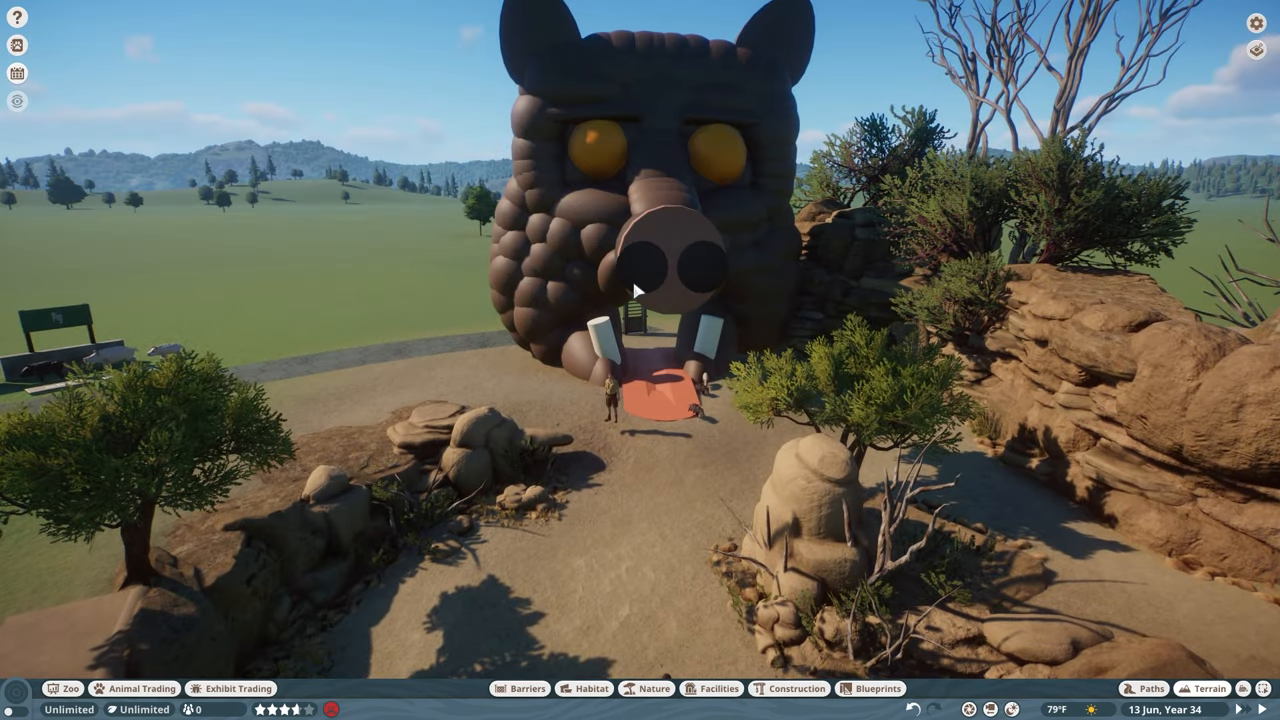
{"action": "scroll", "scroll_direction": "down", "scroll_amount": 3}
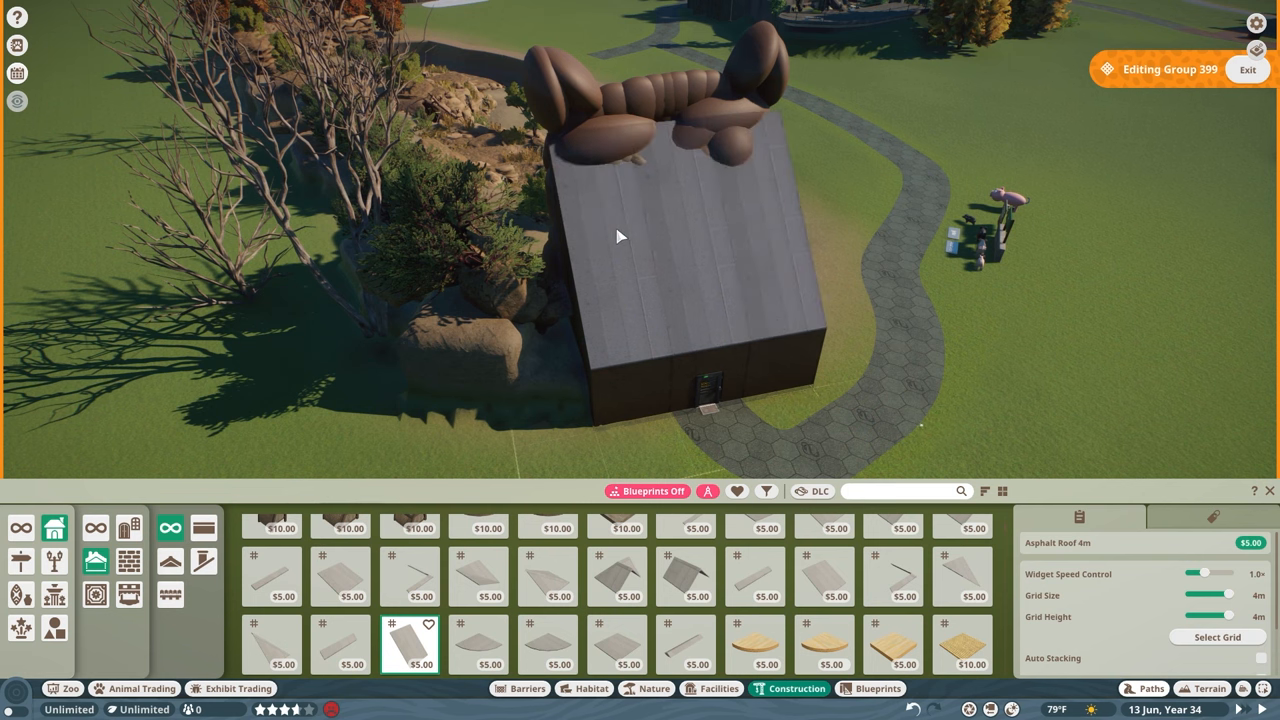
- Add an asphalt roof piece over the shelter's back and a fence section beside the rock outcrop
{"action": "left_click", "coordinate": [1248, 68]}
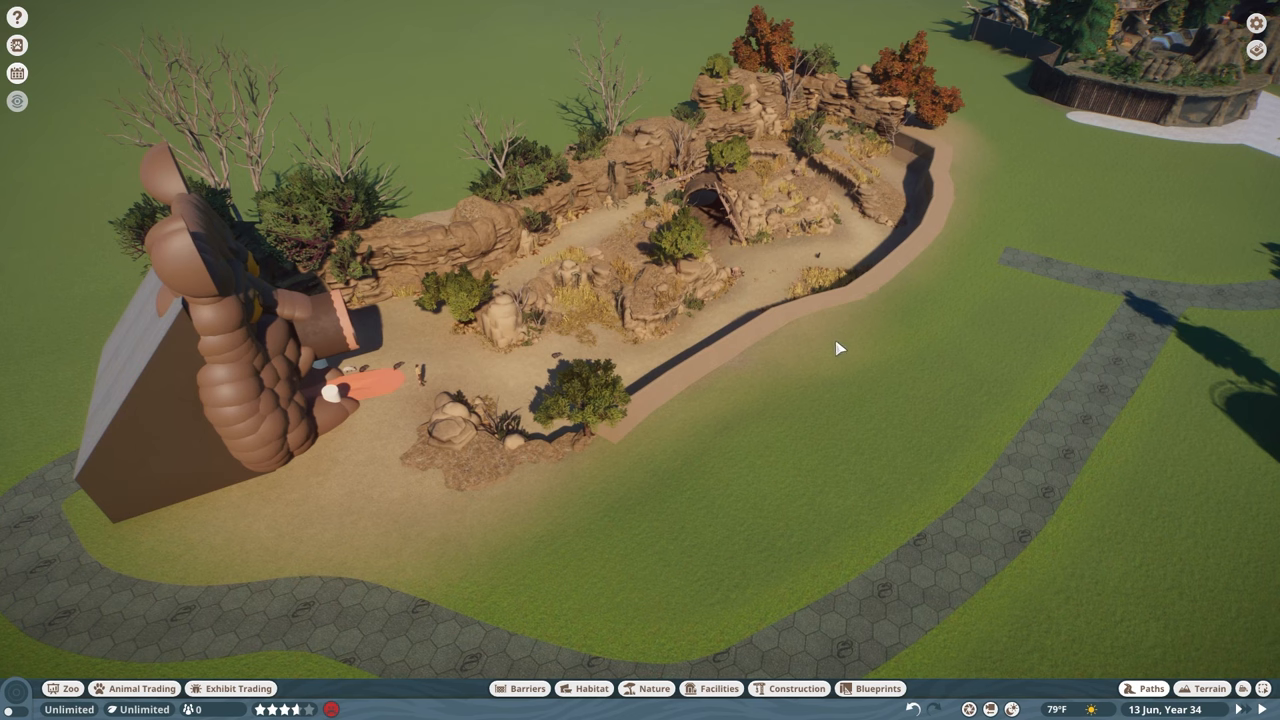
{"action": "left_click", "coordinate": [798, 688]}
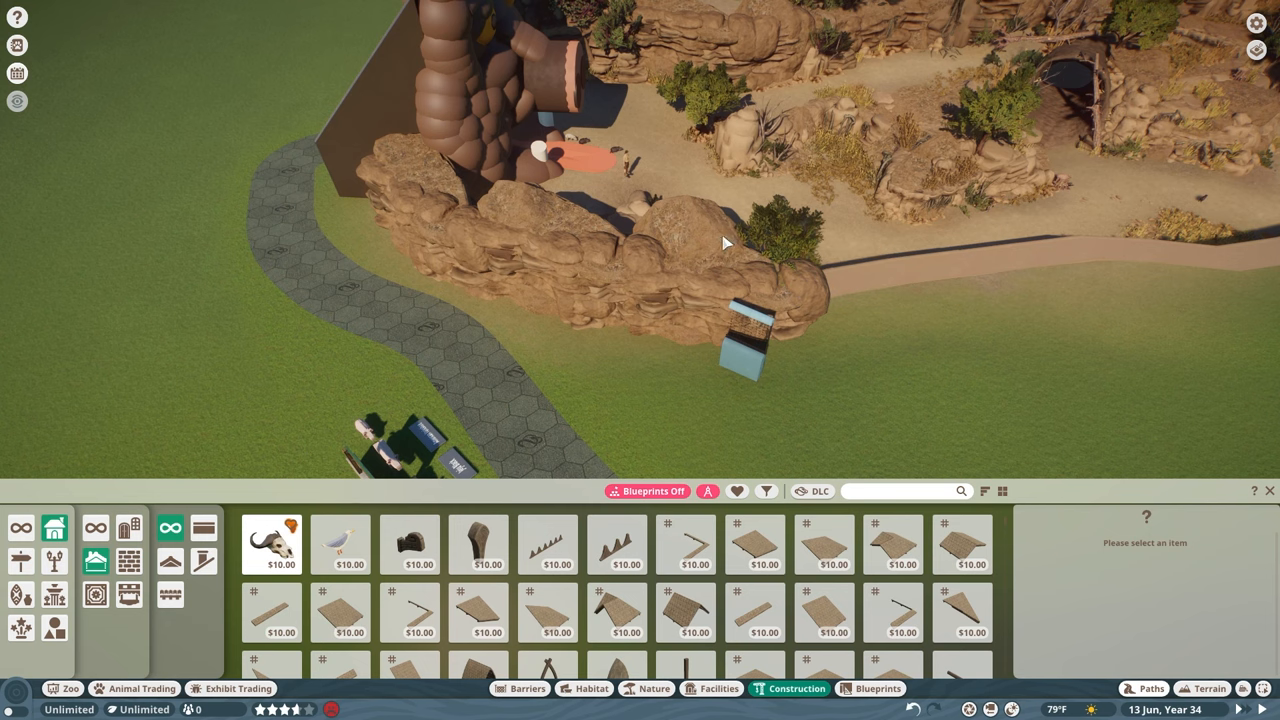
{"action": "left_click", "coordinate": [700, 240]}
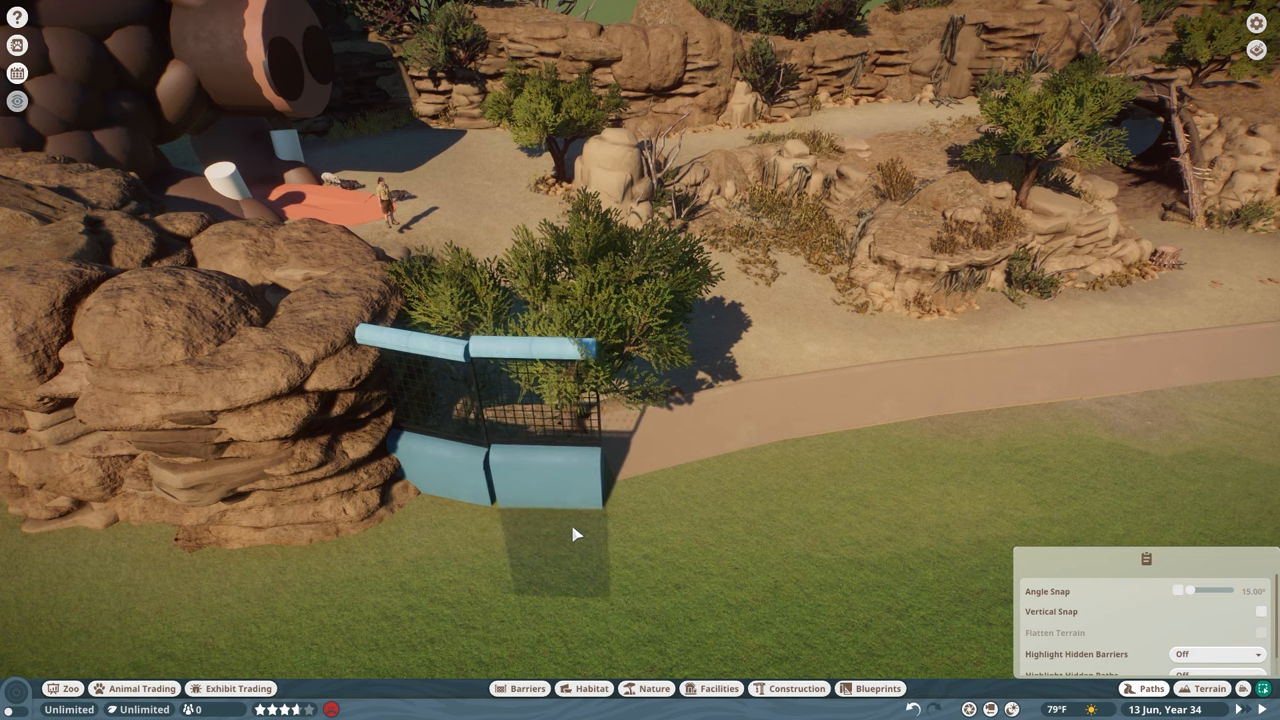
- Place a yellow glass fence panel on the habitat edge and a raised round path section by it
{"action": "left_click", "coordinate": [788, 688]}
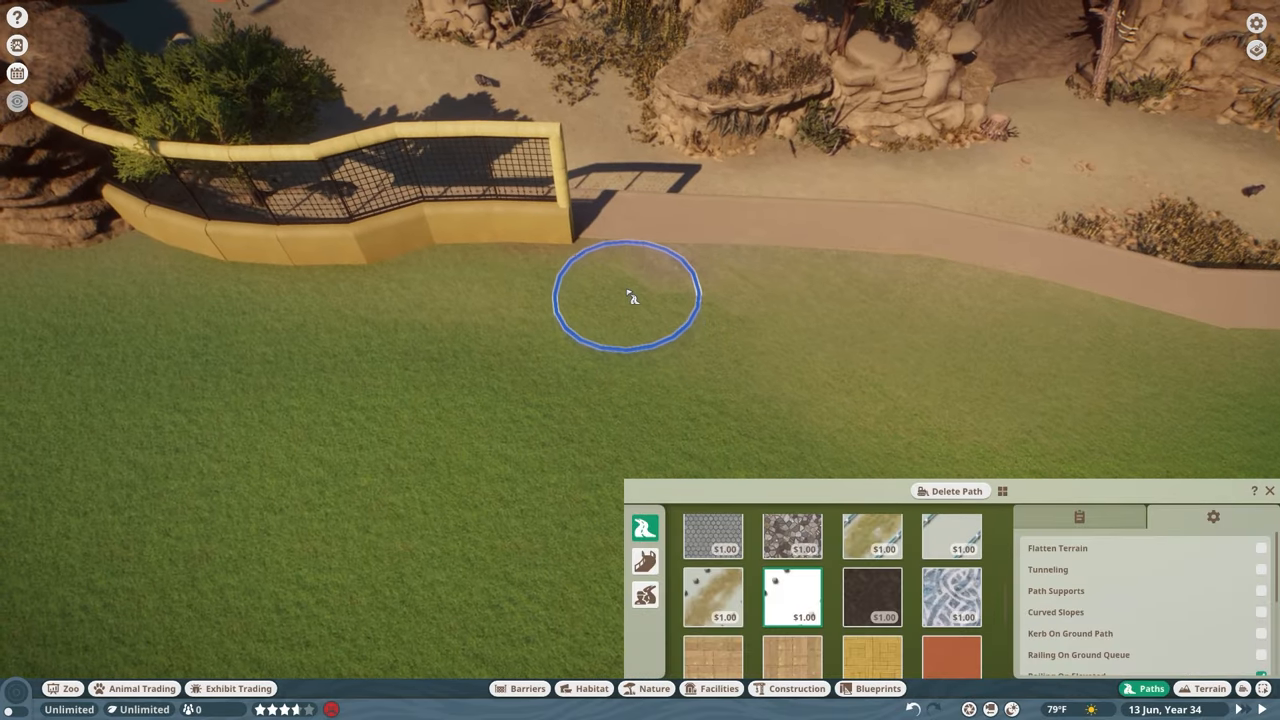
{"action": "left_click", "coordinate": [628, 296]}
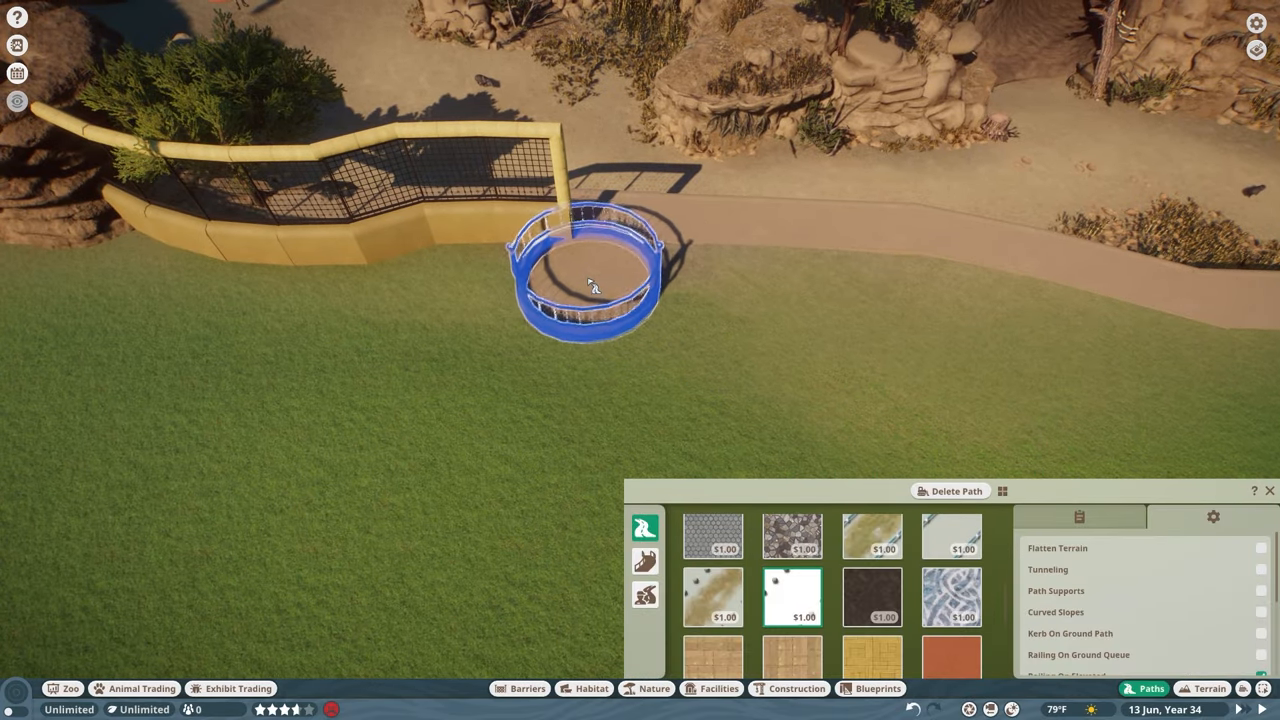